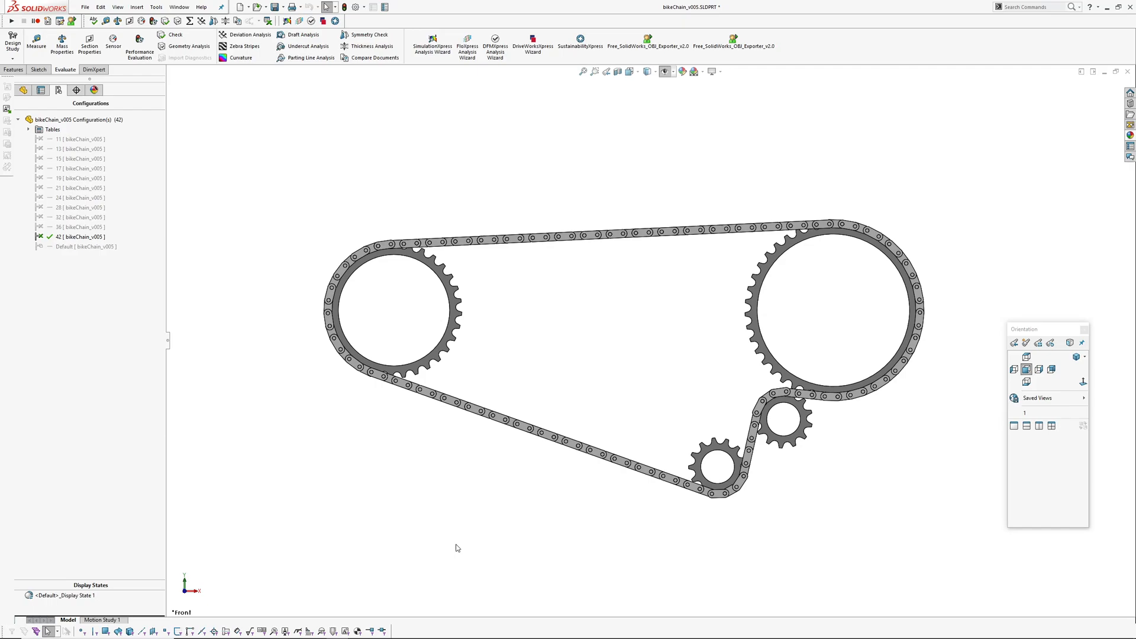
mouse_move(572, 353)
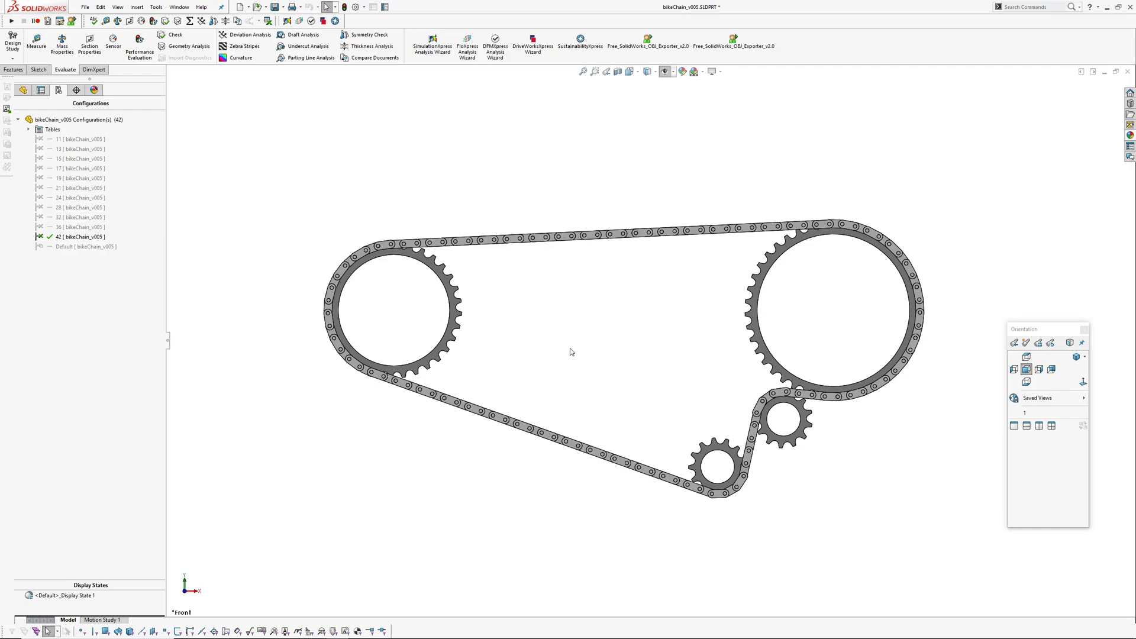
mouse_move(613, 352)
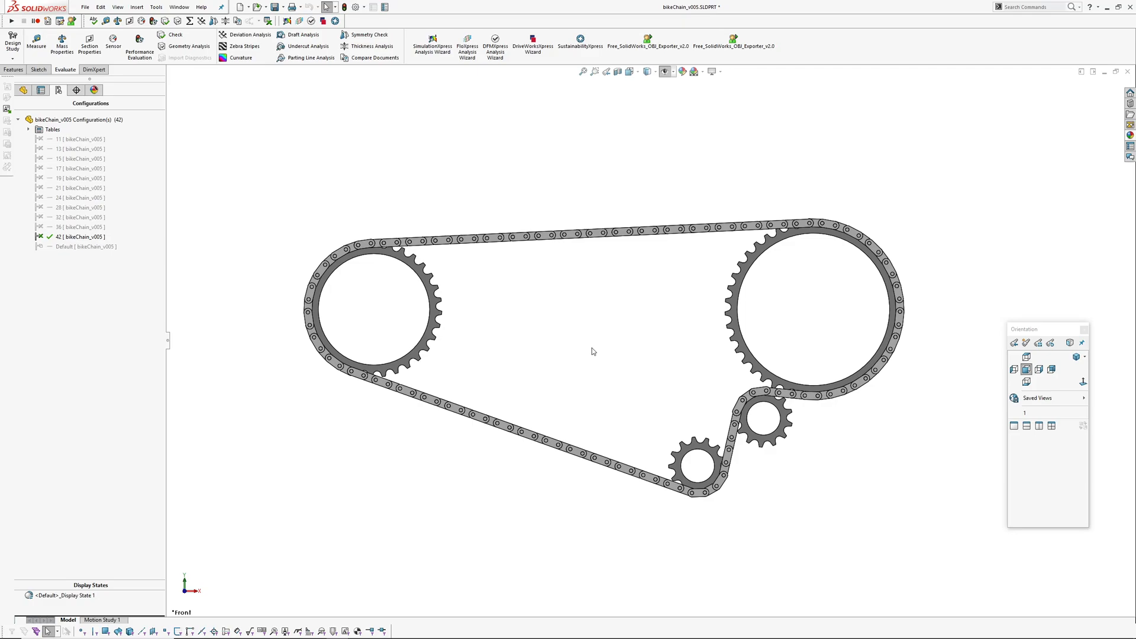
mouse_move(596, 313)
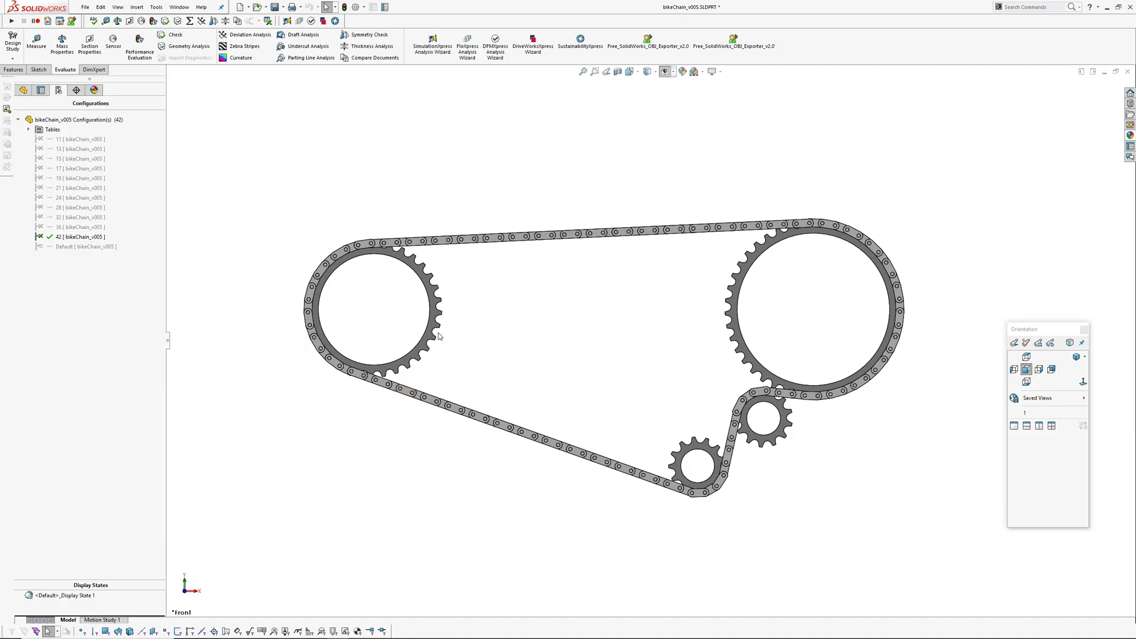
mouse_move(550, 322)
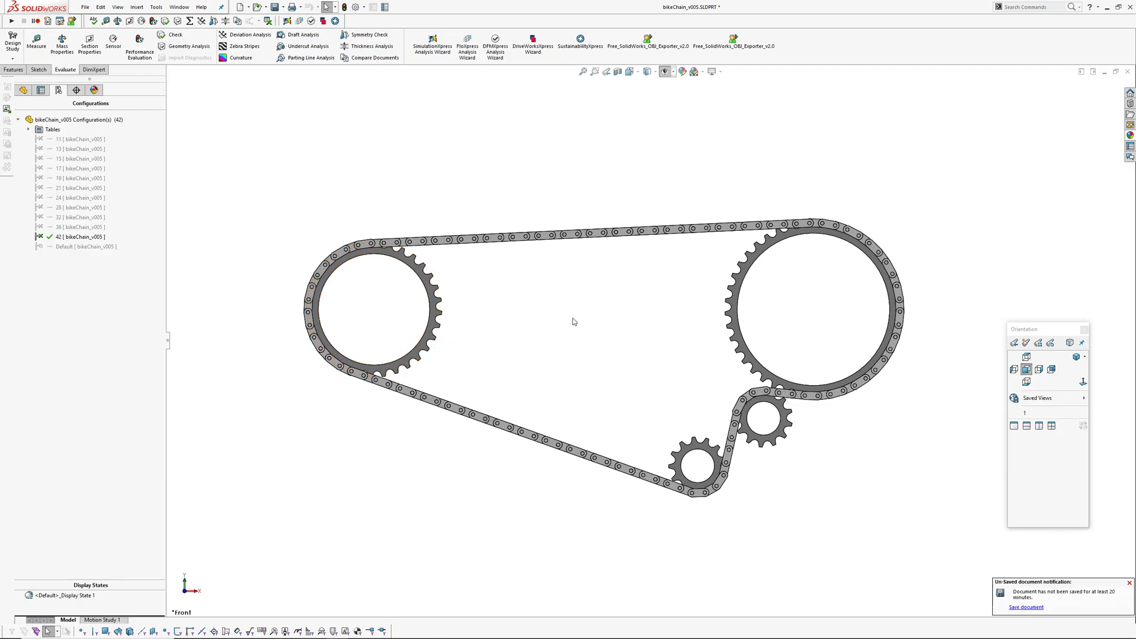
mouse_move(506, 284)
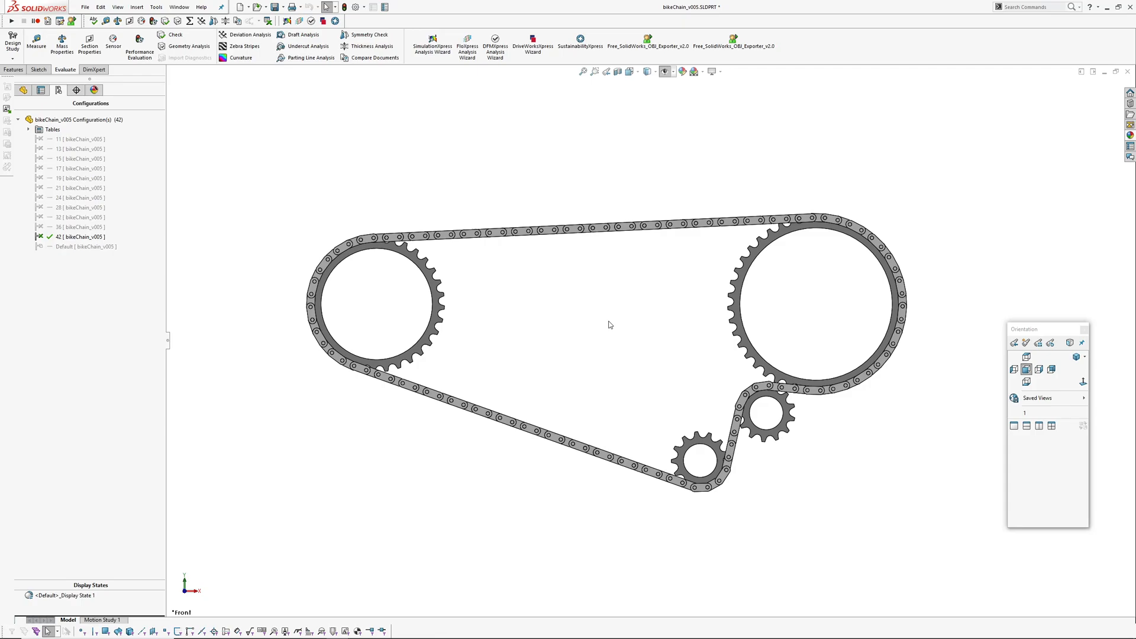
mouse_move(115, 156)
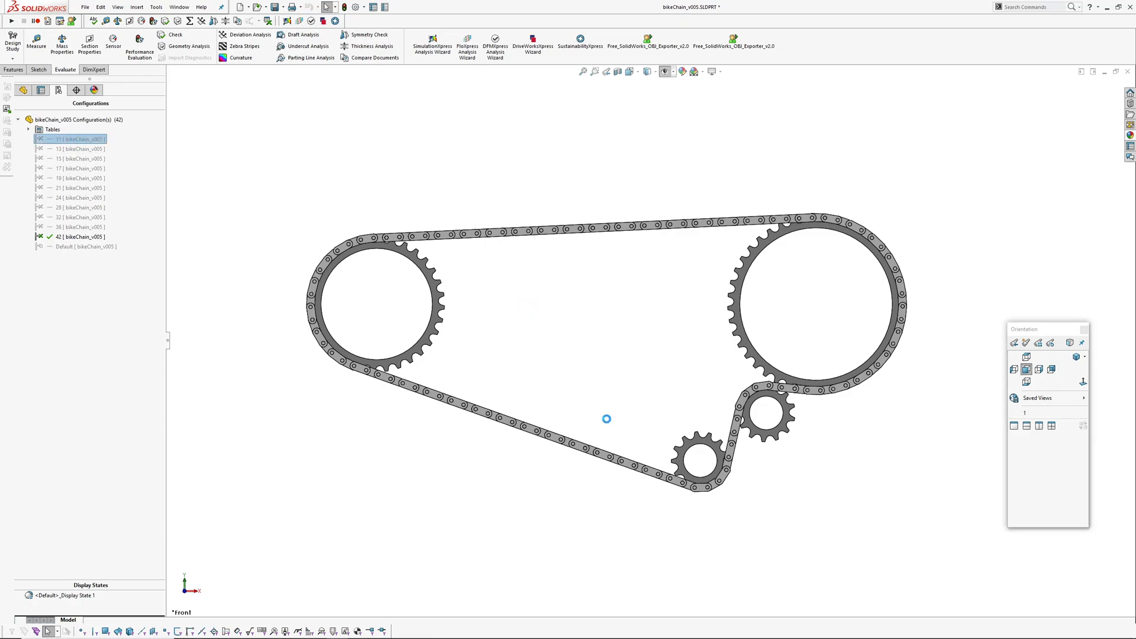
- Cycle through the cassette-size configurations (11, 36, 32, 28, 24, 15) and return to the 42-tooth configuration
double_click(78, 139)
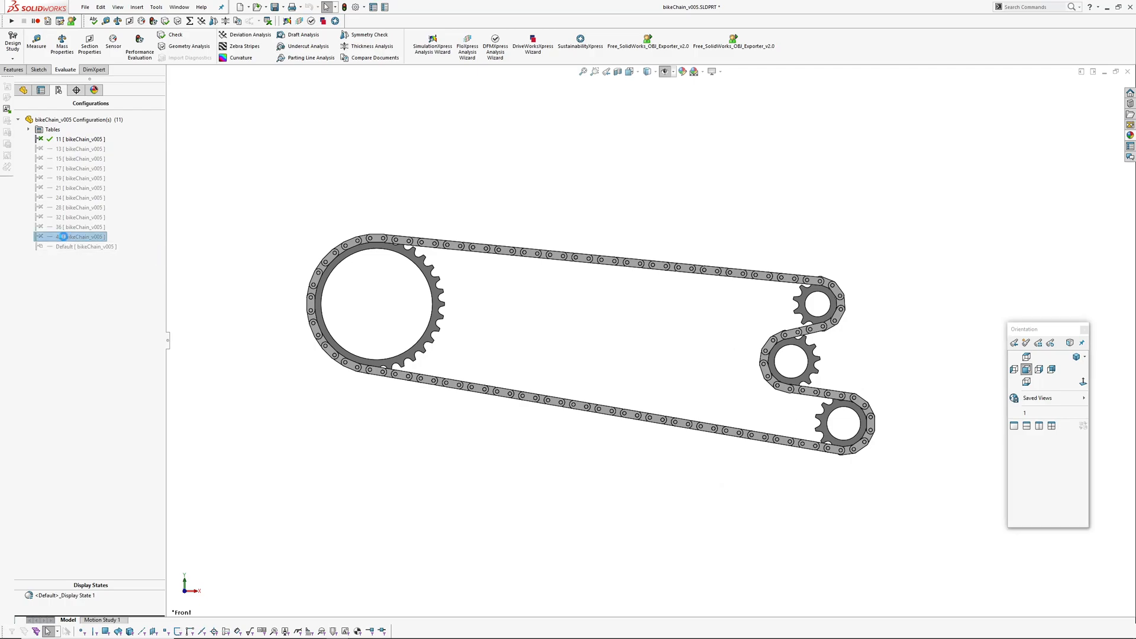
double_click(79, 236)
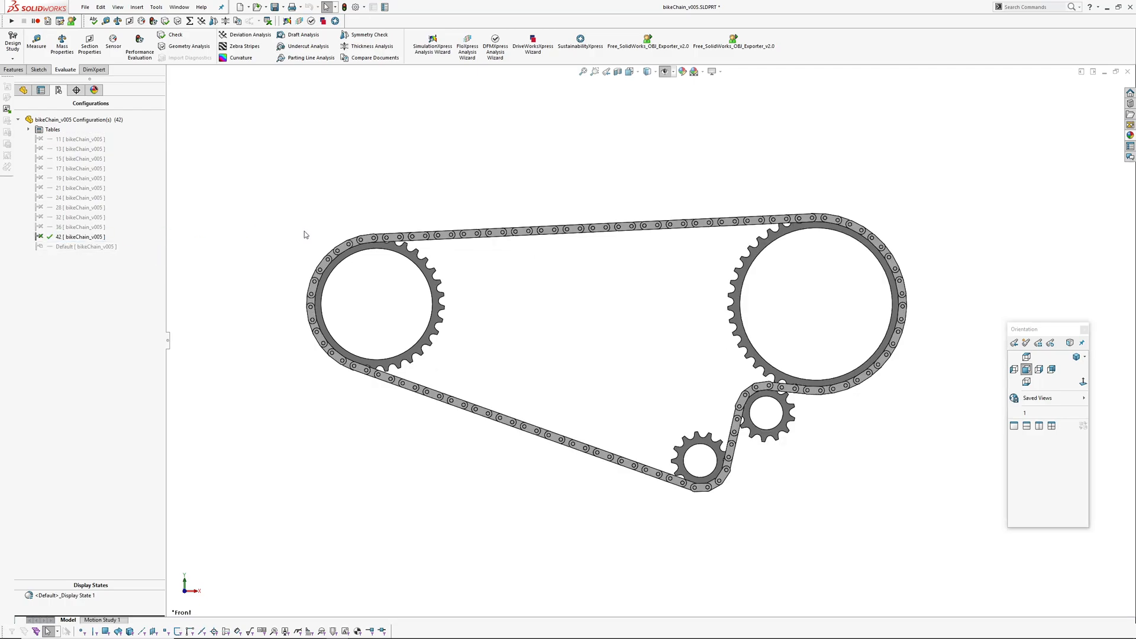
mouse_move(682, 335)
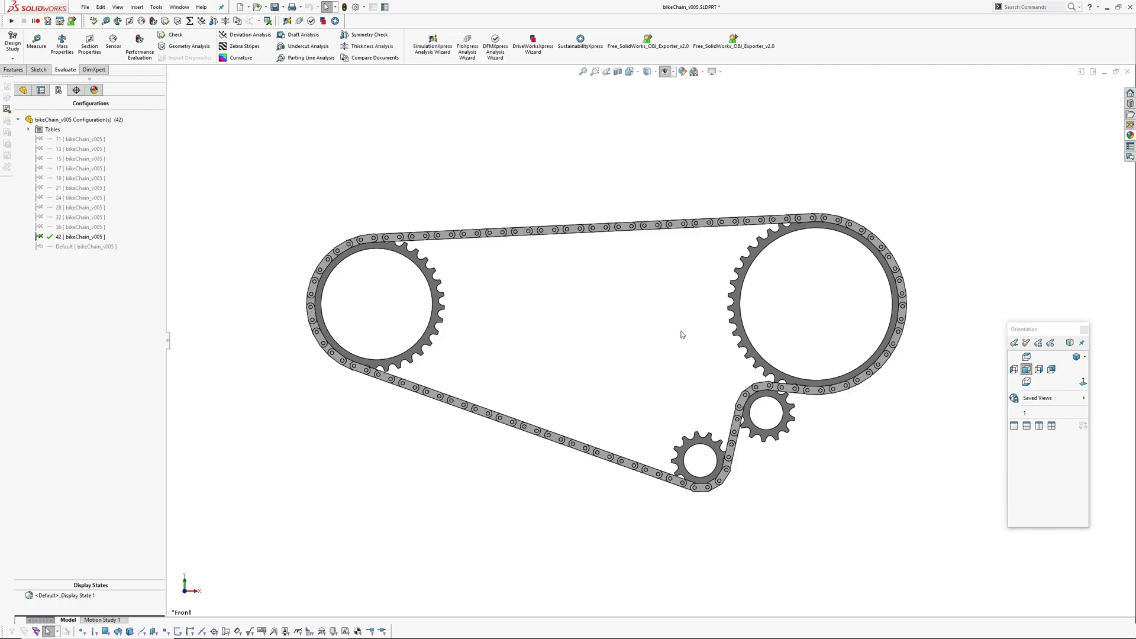
double_click(76, 227)
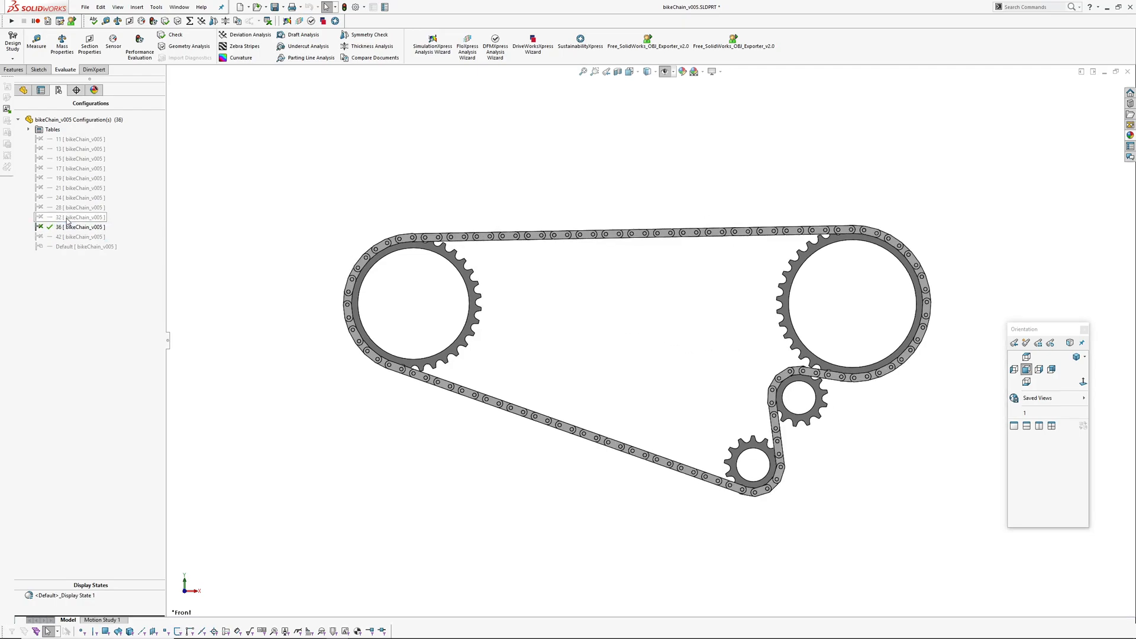
double_click(59, 216)
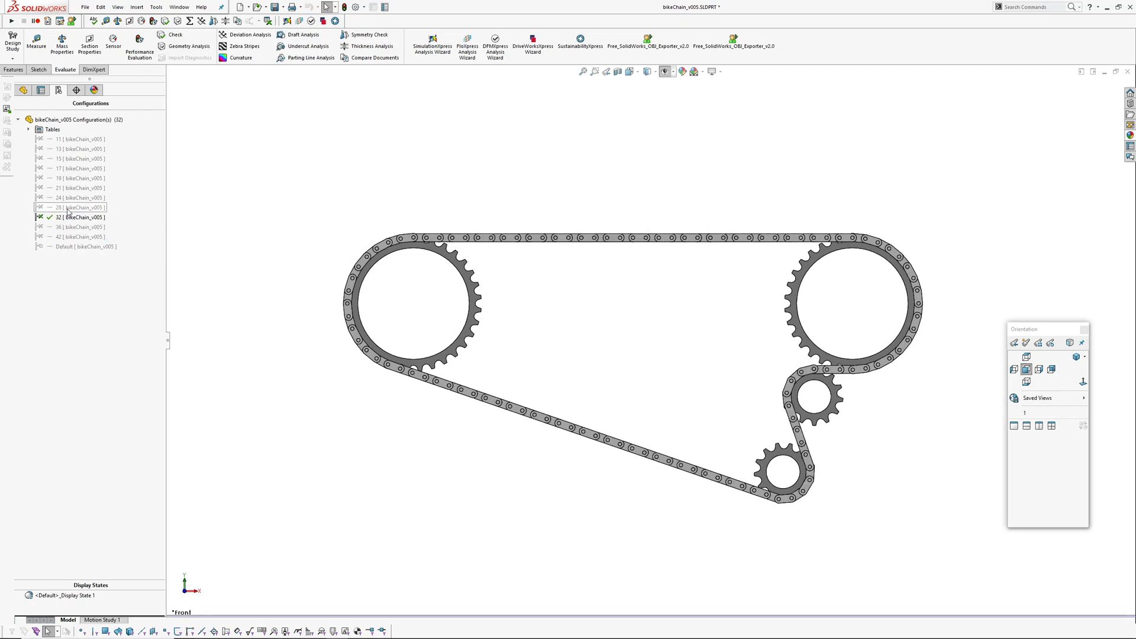
double_click(76, 207)
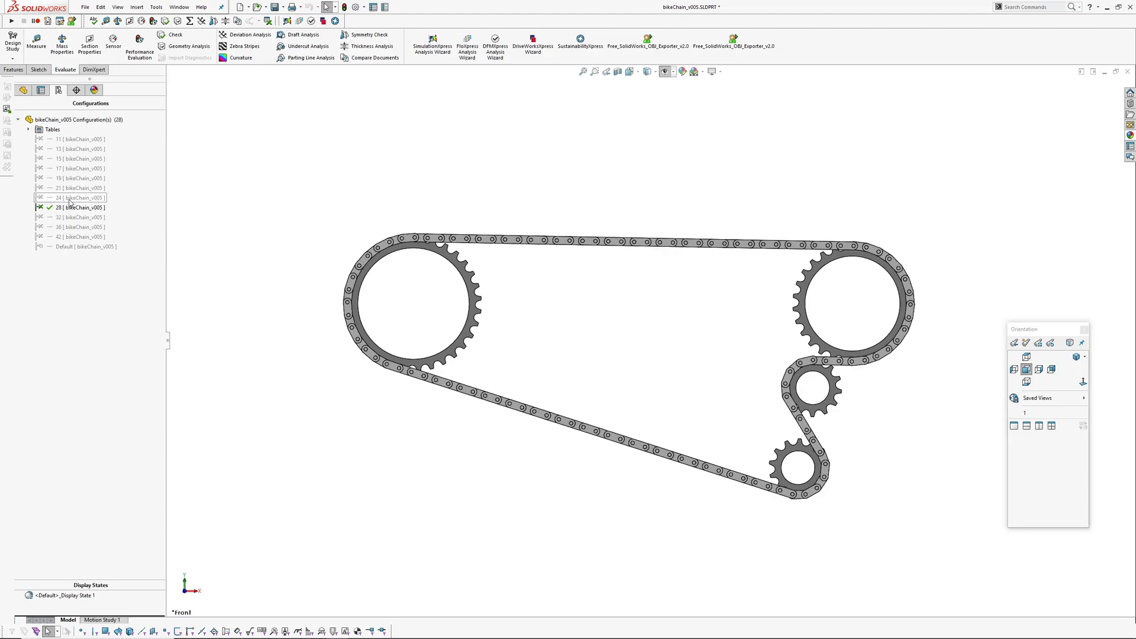
double_click(78, 197)
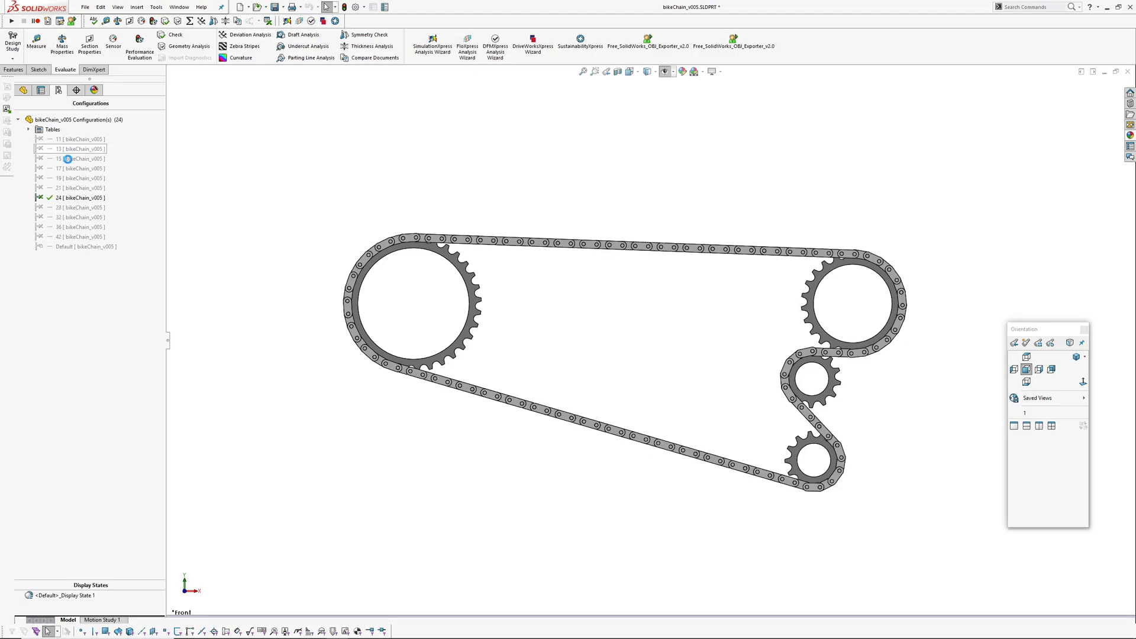
double_click(79, 158)
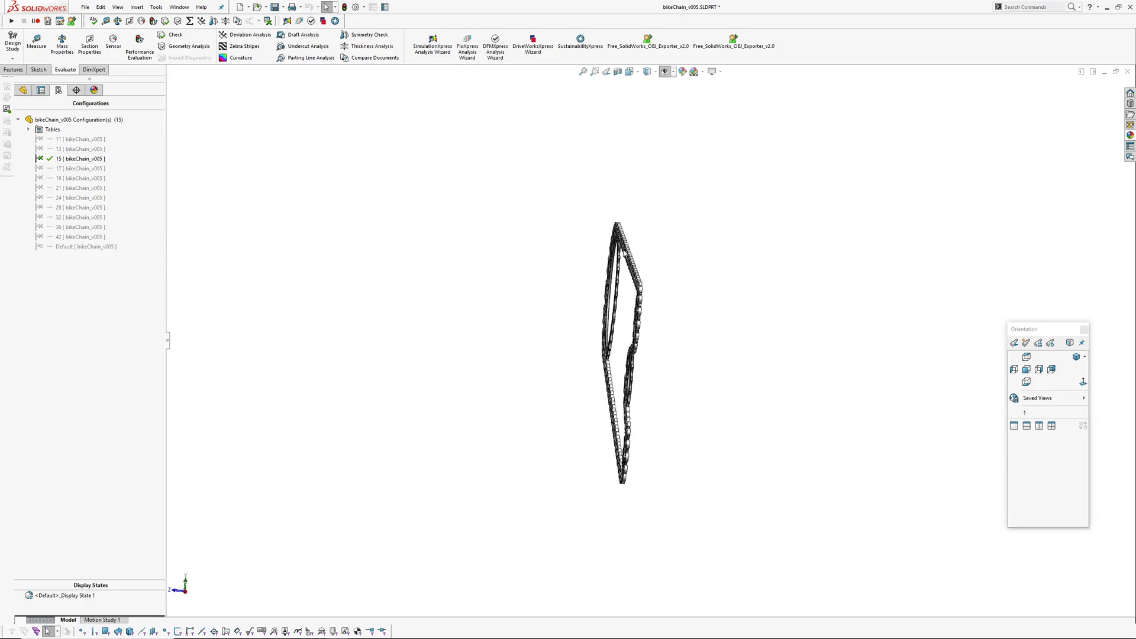
click(1027, 356)
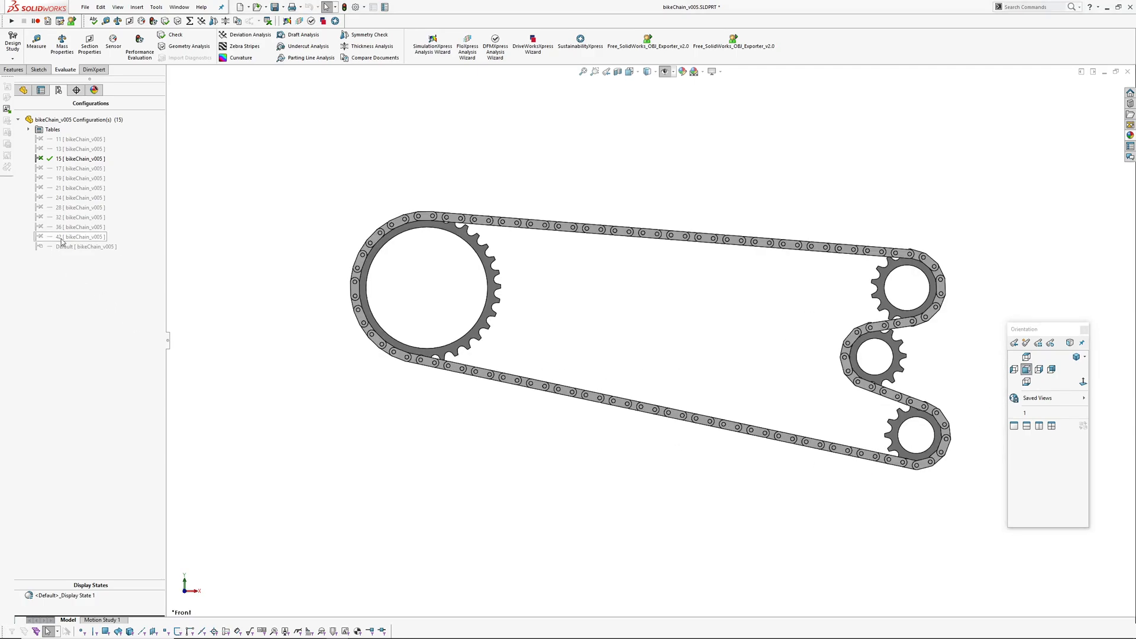
double_click(79, 236)
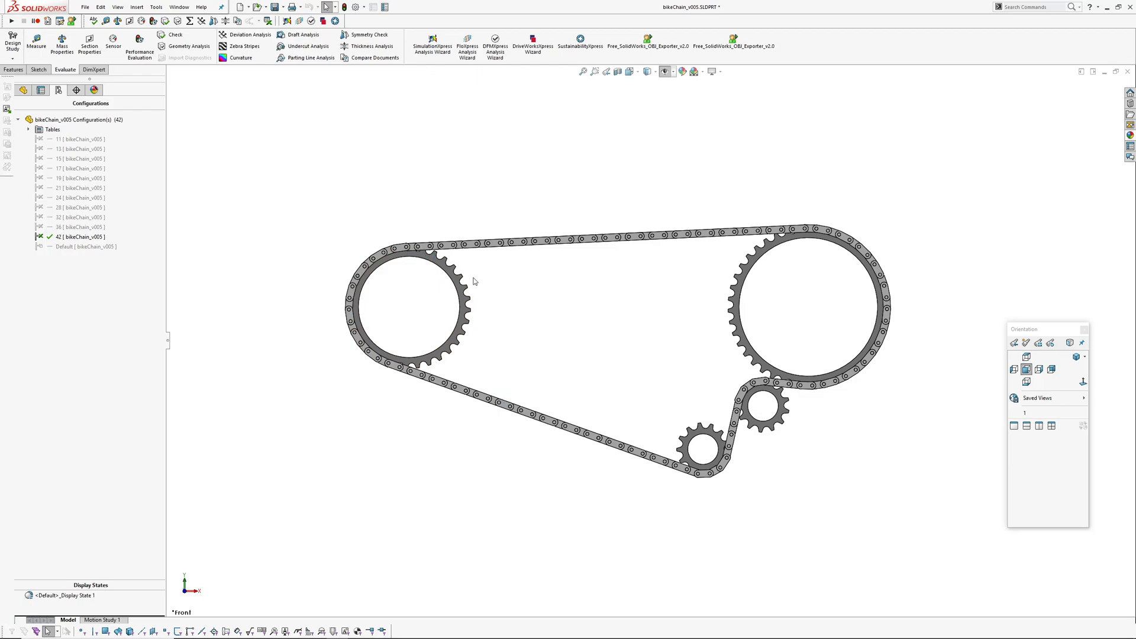
mouse_move(724, 252)
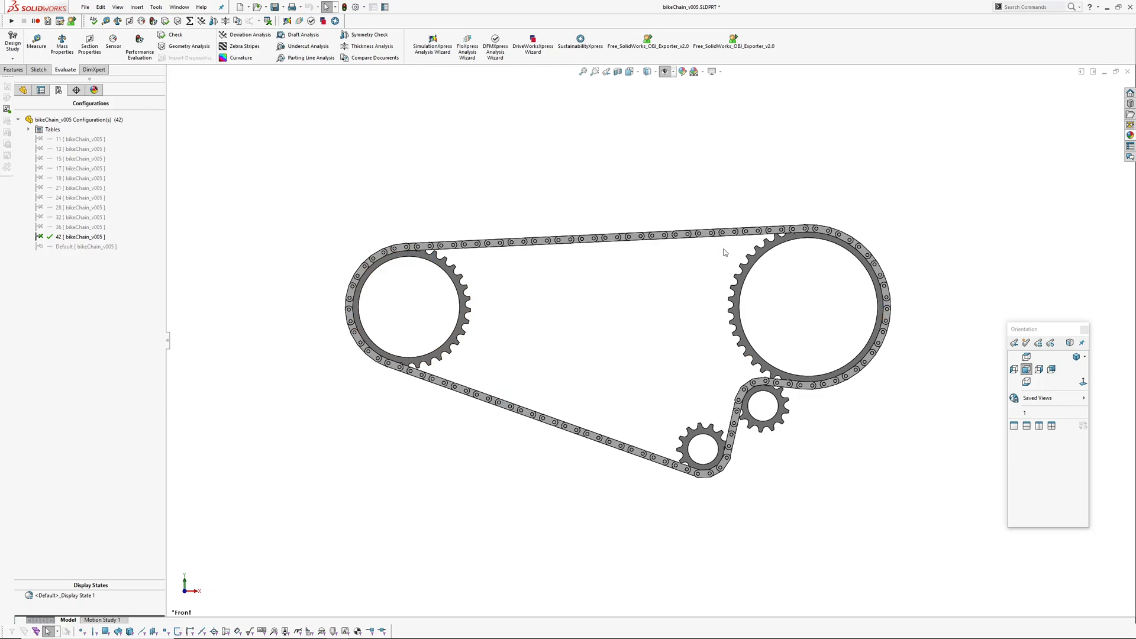
mouse_move(721, 432)
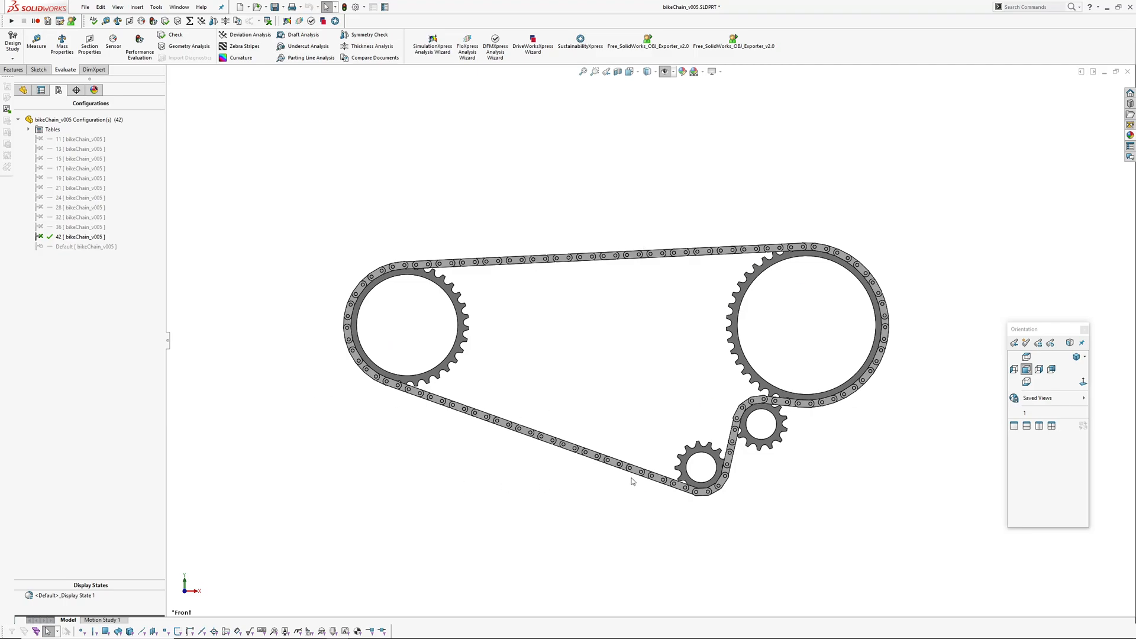
- Roll the feature tree back to just below Sketch3-chainringTooth so no solids remain
click(24, 90)
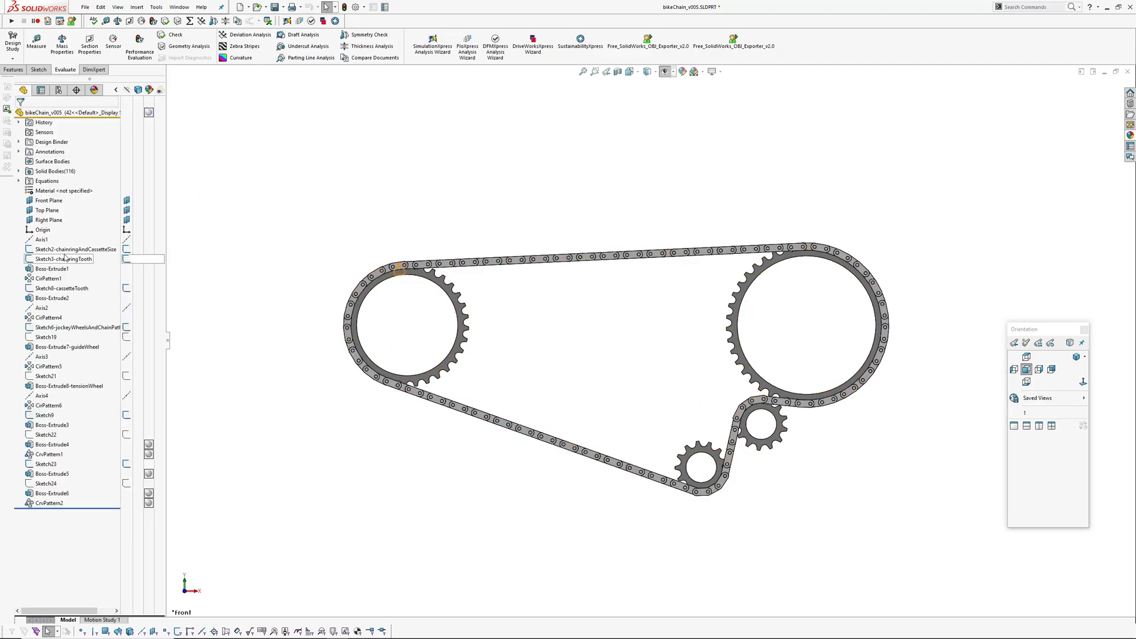
click(51, 268)
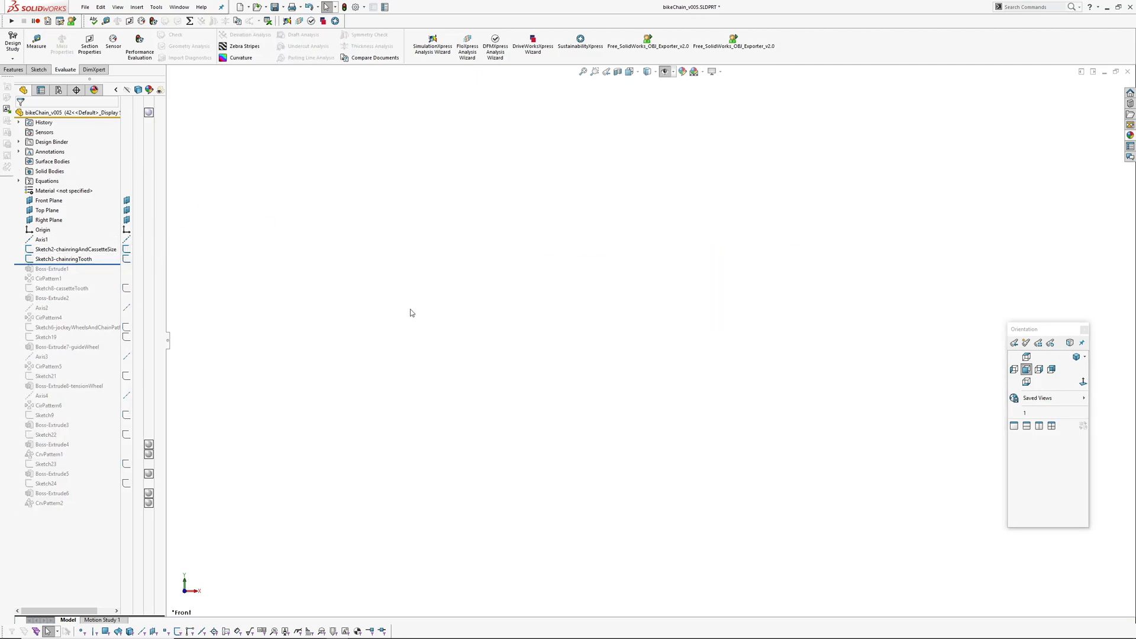
- Review the drivetrain's global variables and equations list, then dismiss it
click(43, 239)
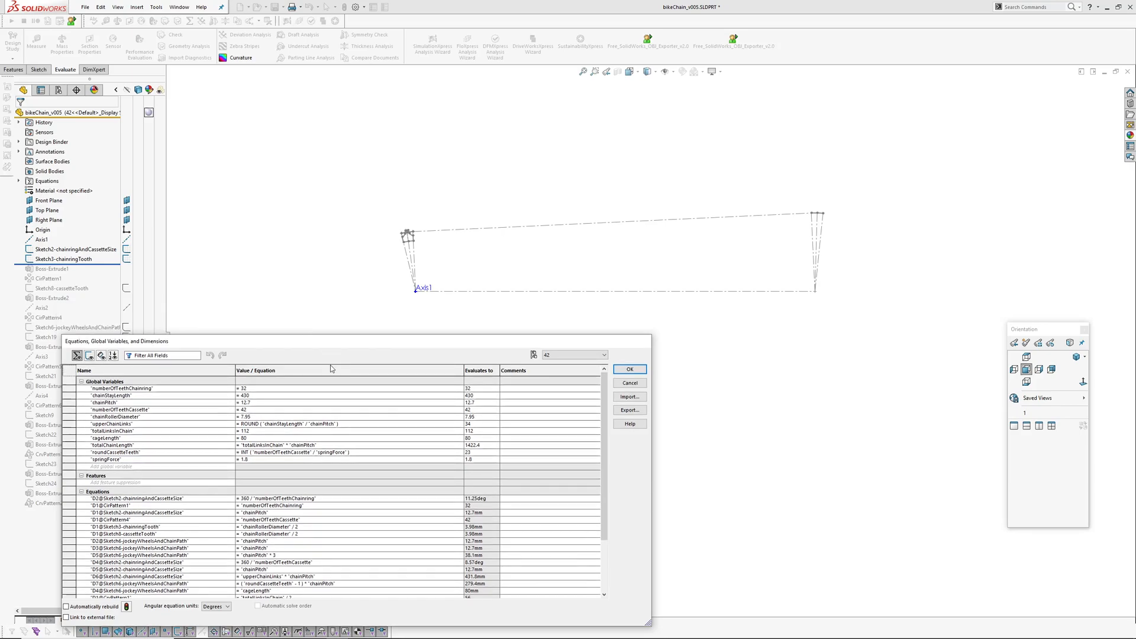
mouse_move(142, 394)
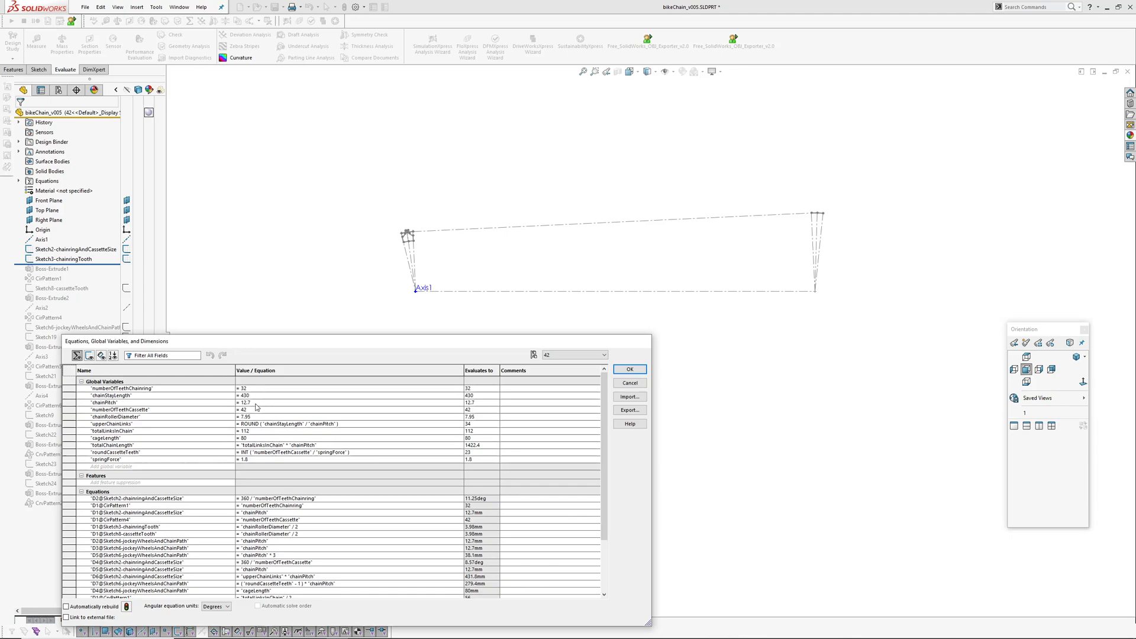
mouse_move(259, 405)
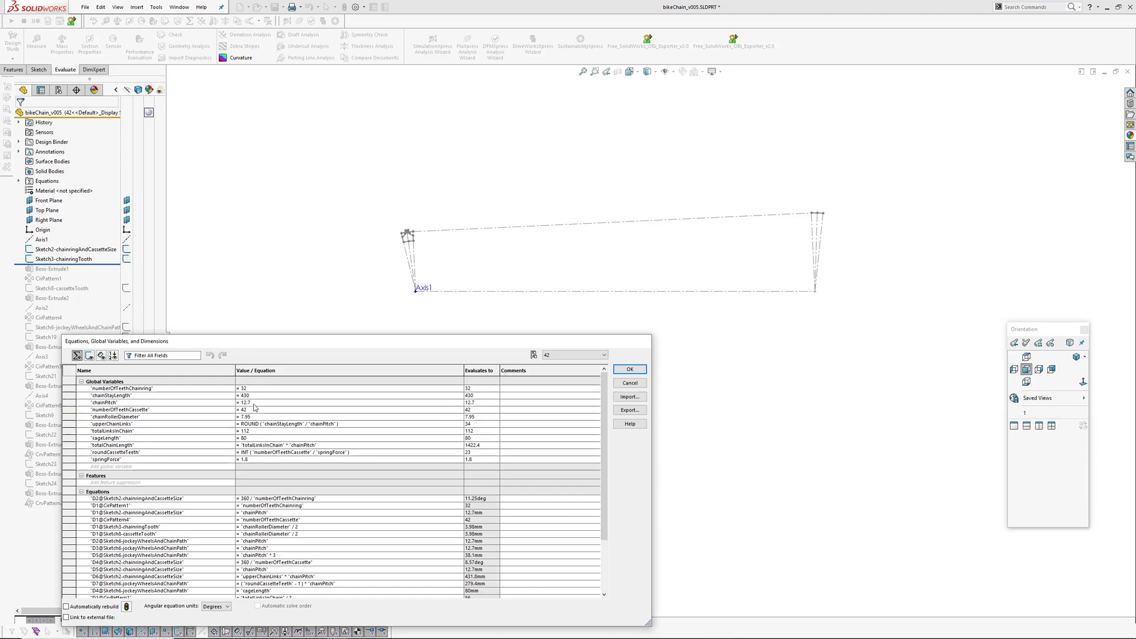
mouse_move(259, 406)
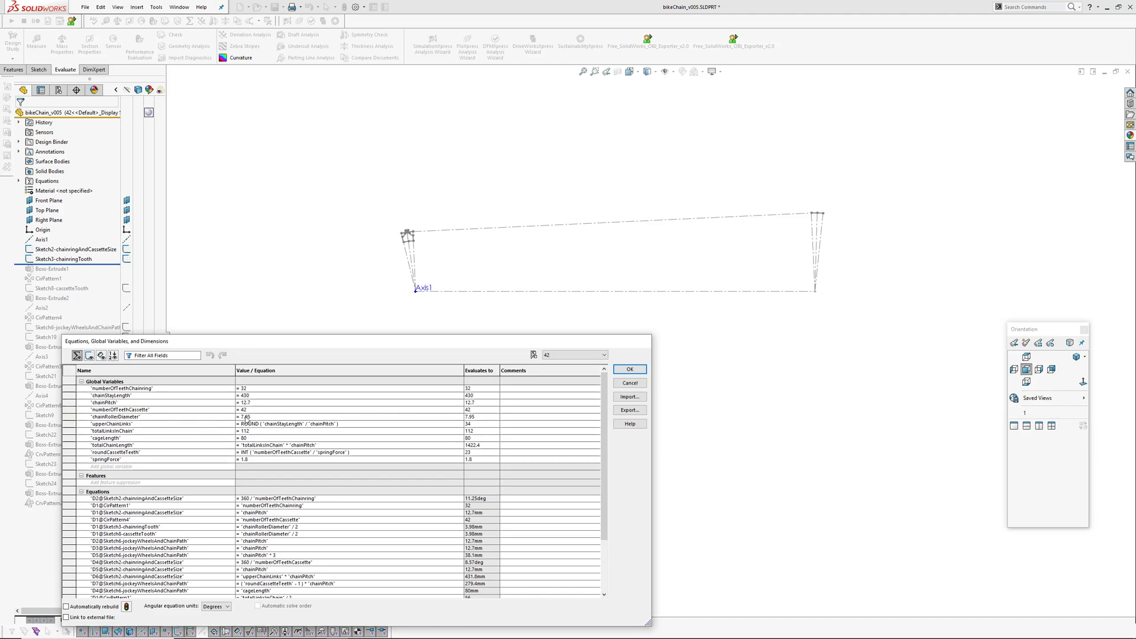
mouse_move(267, 258)
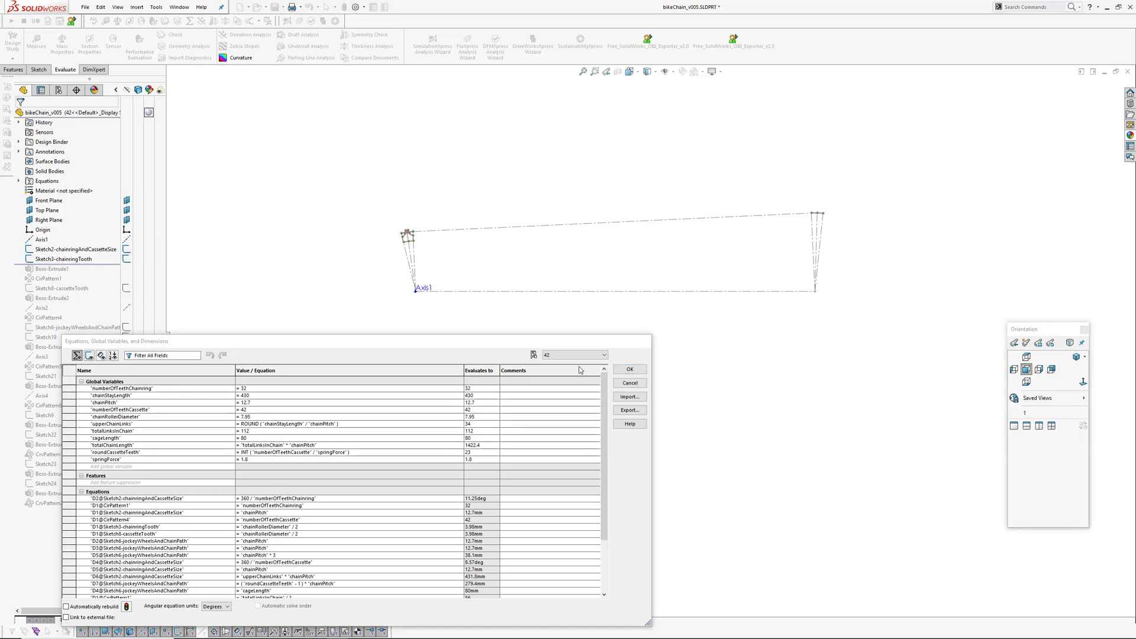
click(627, 369)
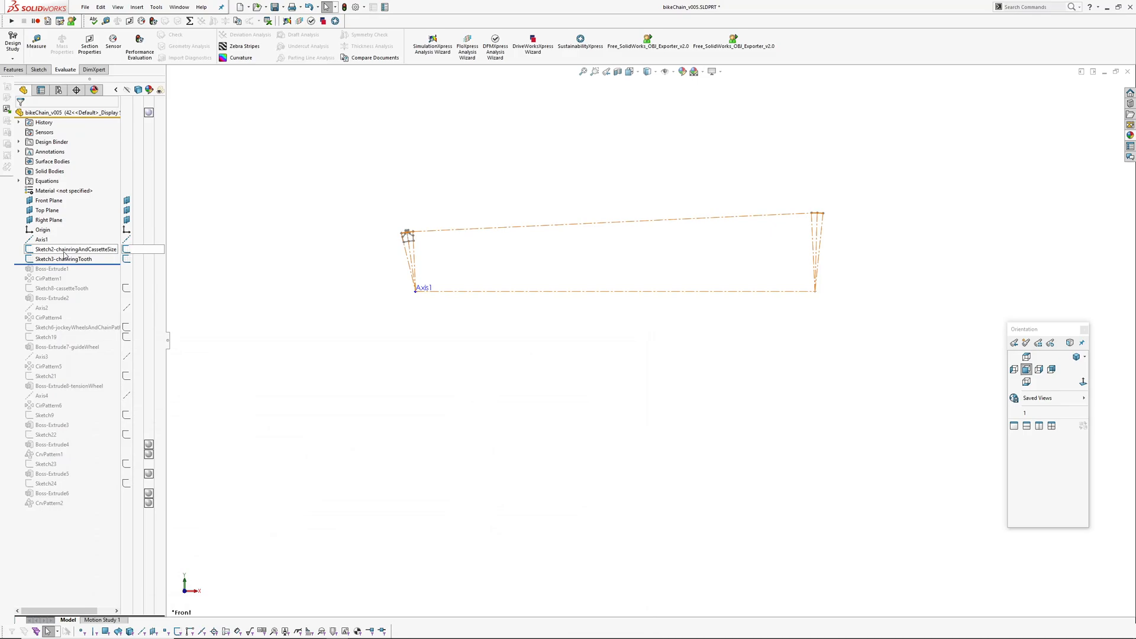
- Drive the upper chain line length by "upperChainLinks"*"chainPitch" and confirm it
click(74, 250)
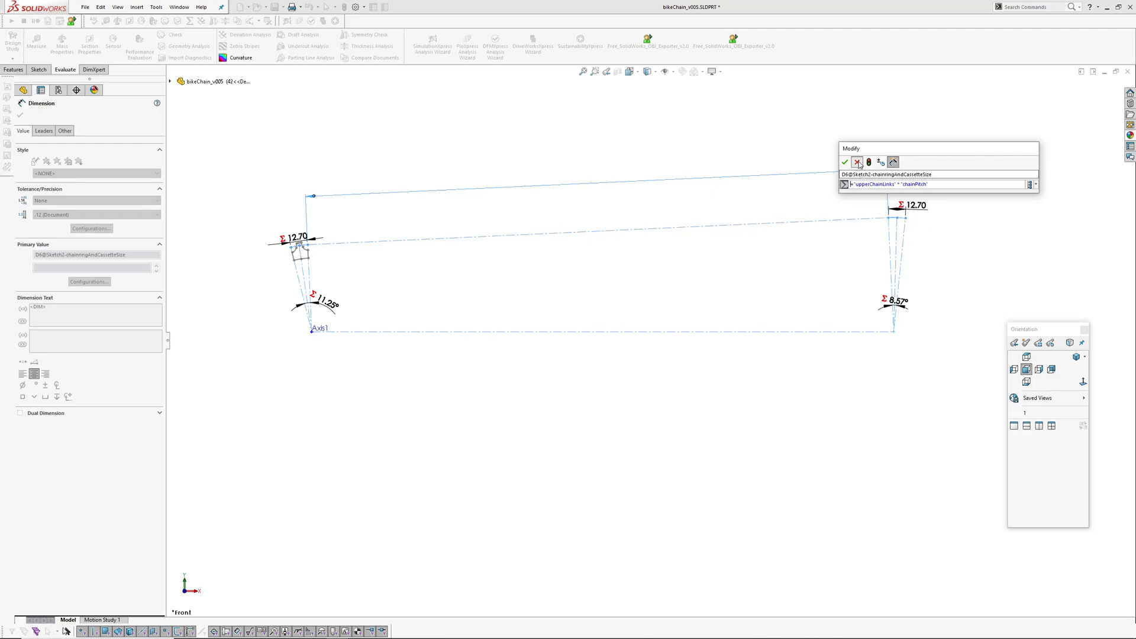
click(858, 162)
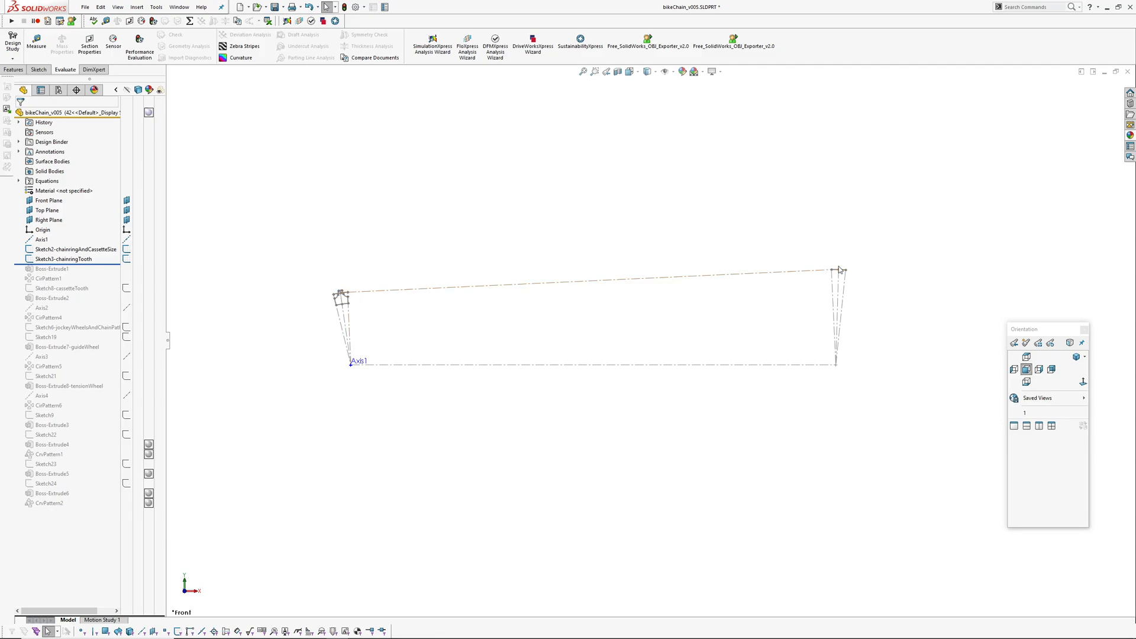
click(63, 259)
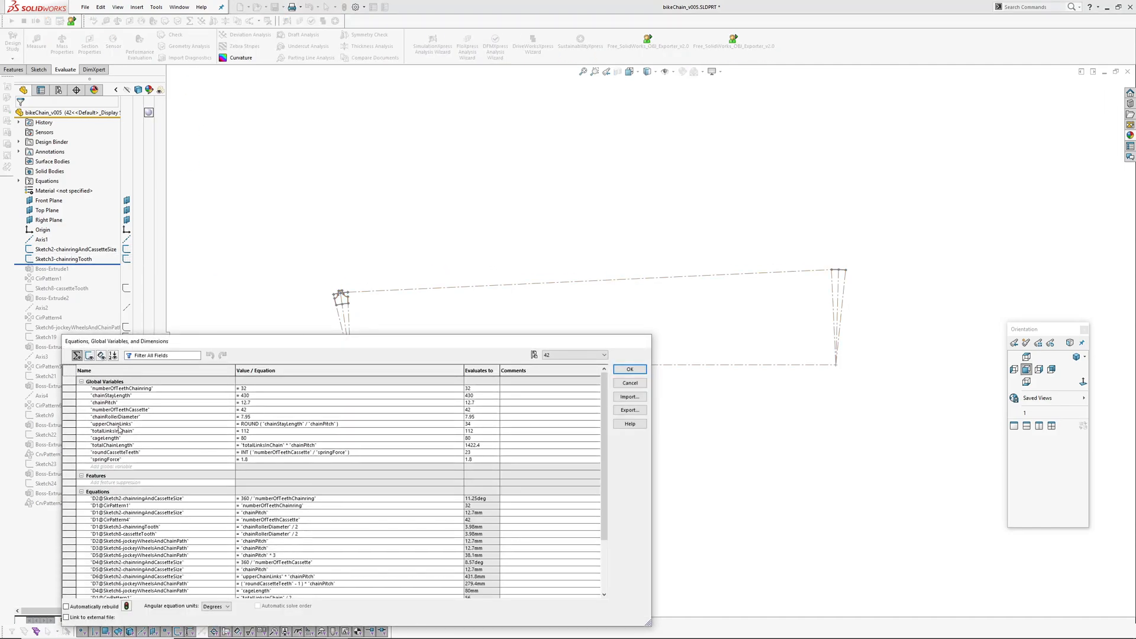
mouse_move(294, 430)
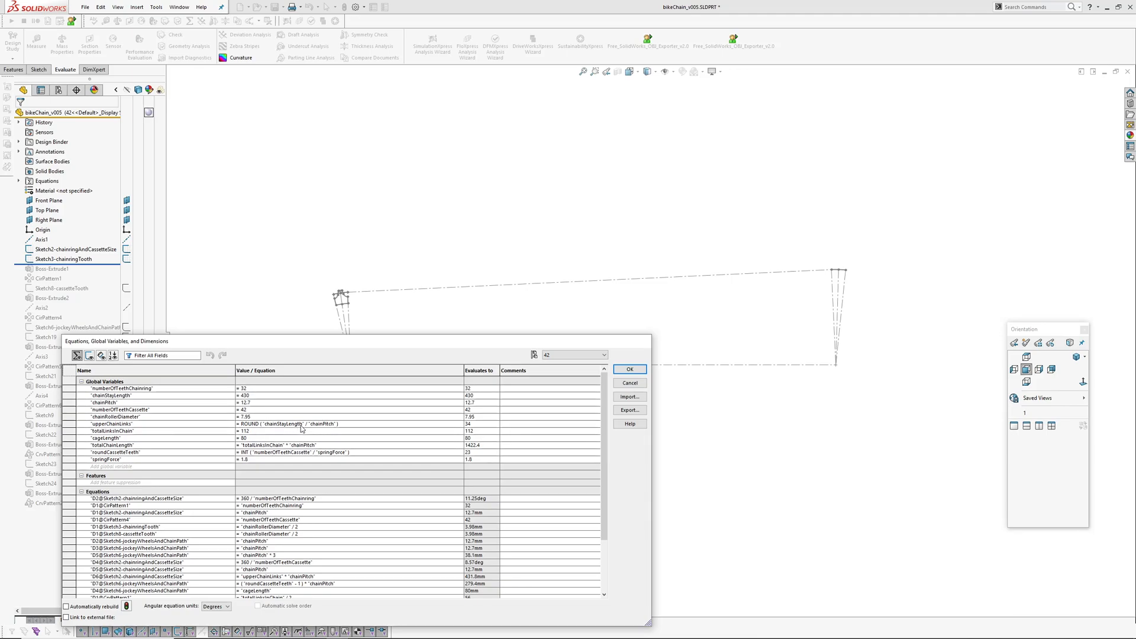
mouse_move(316, 435)
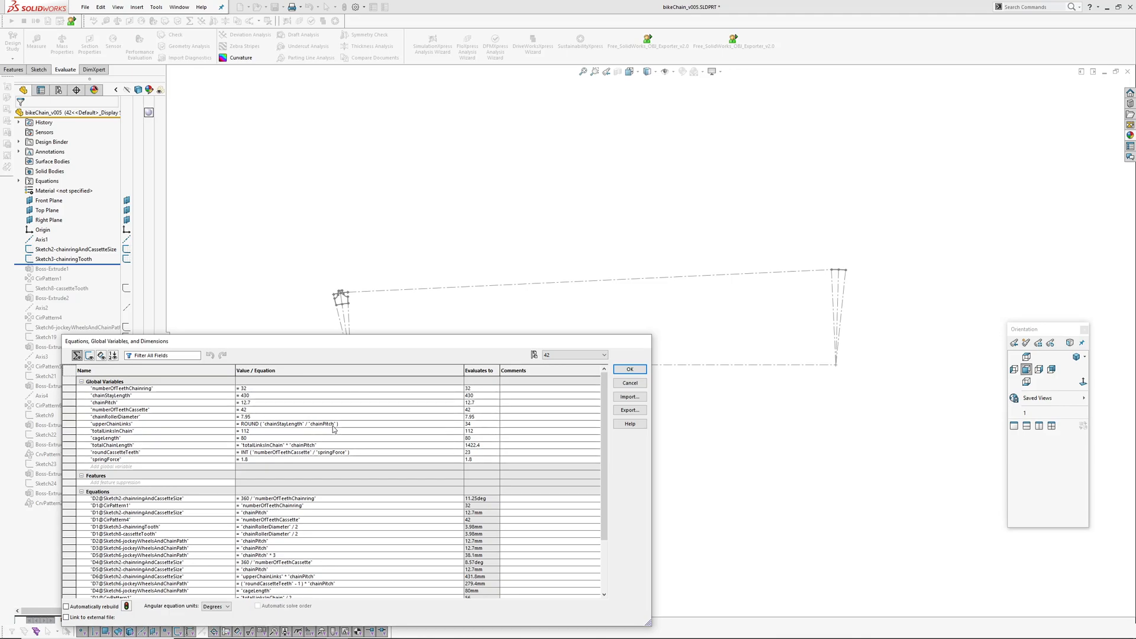
mouse_move(768, 277)
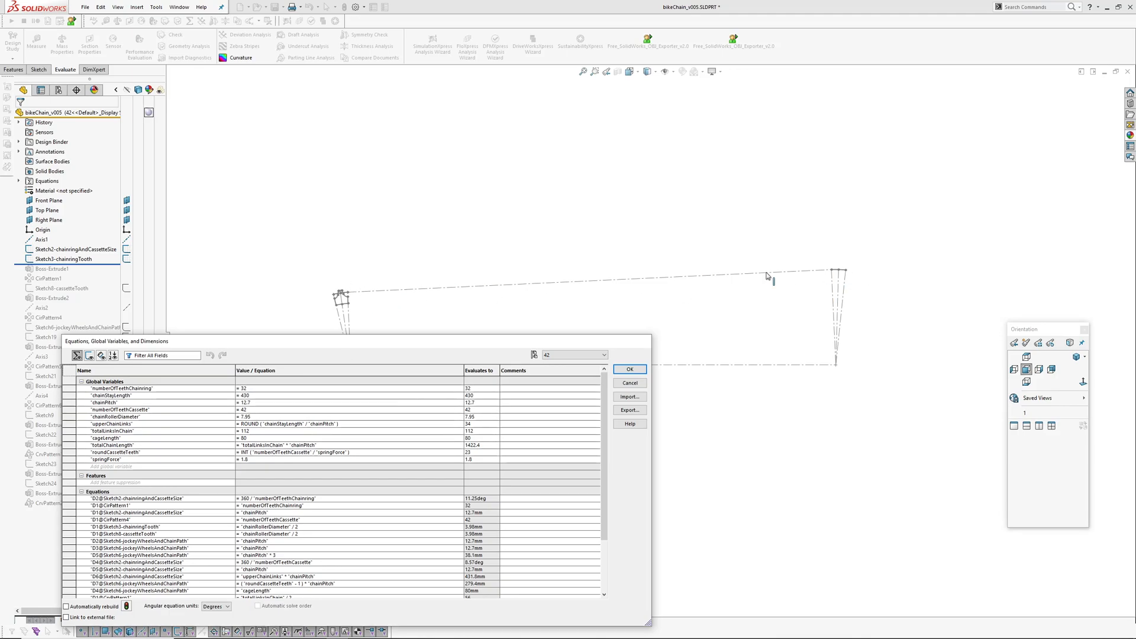
mouse_move(335, 429)
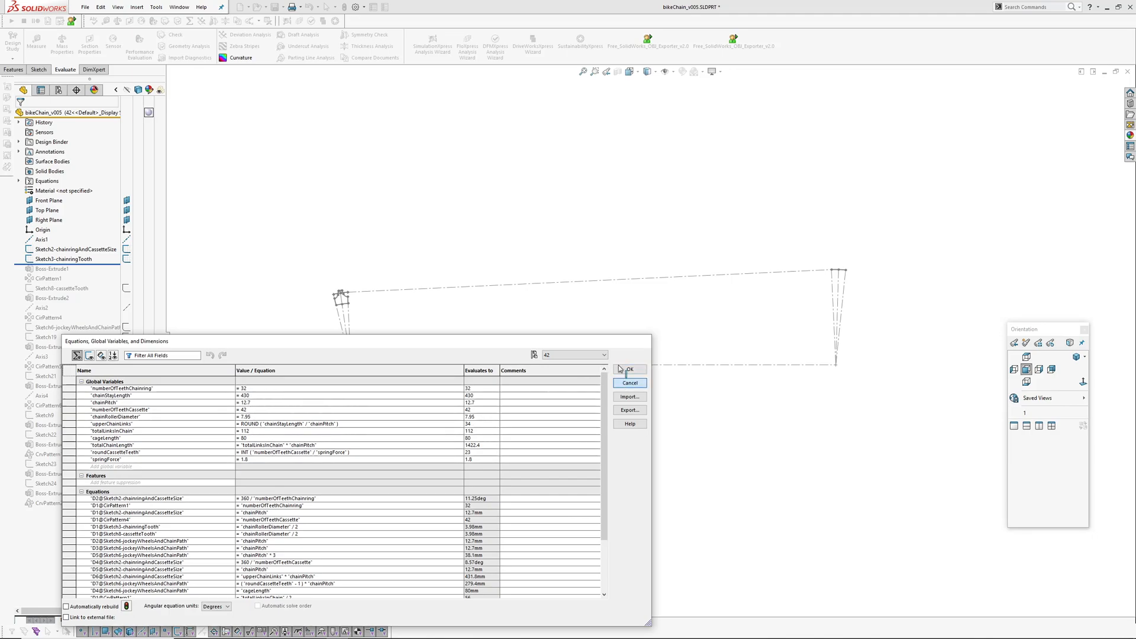
click(629, 370)
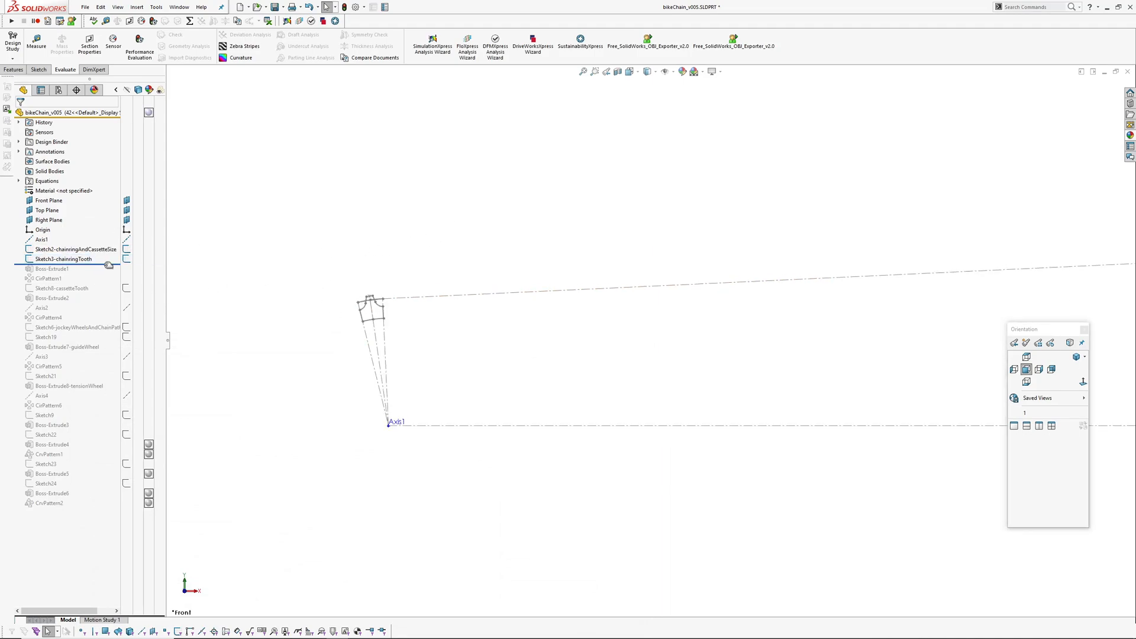
- Restore the chainring tooth extrude and its circular pattern, checking the equations list once
click(52, 269)
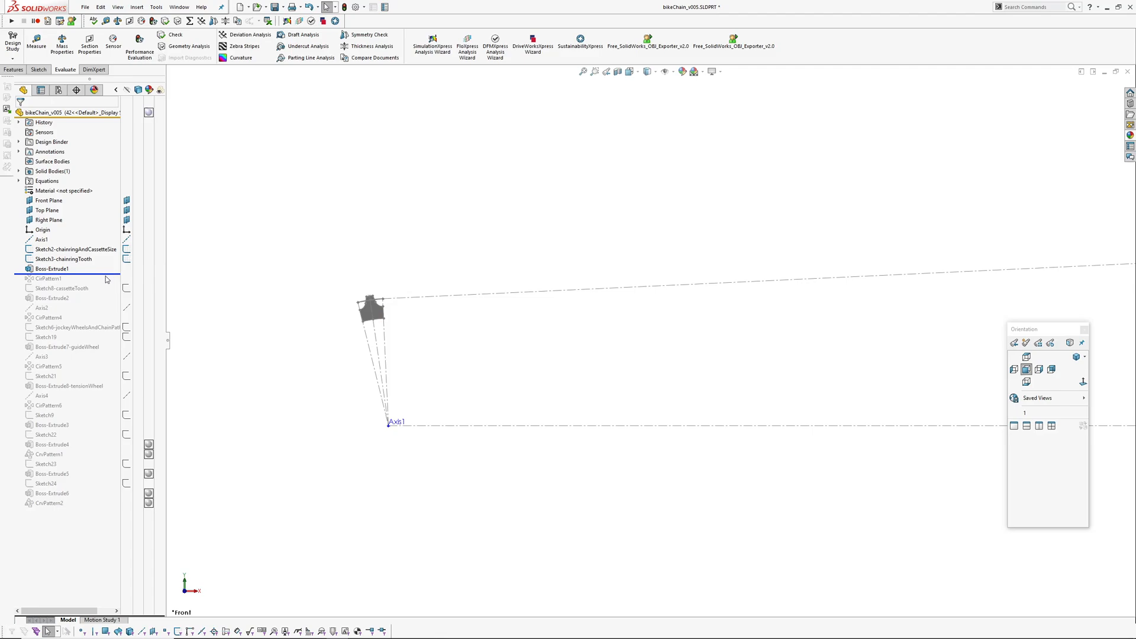
click(50, 278)
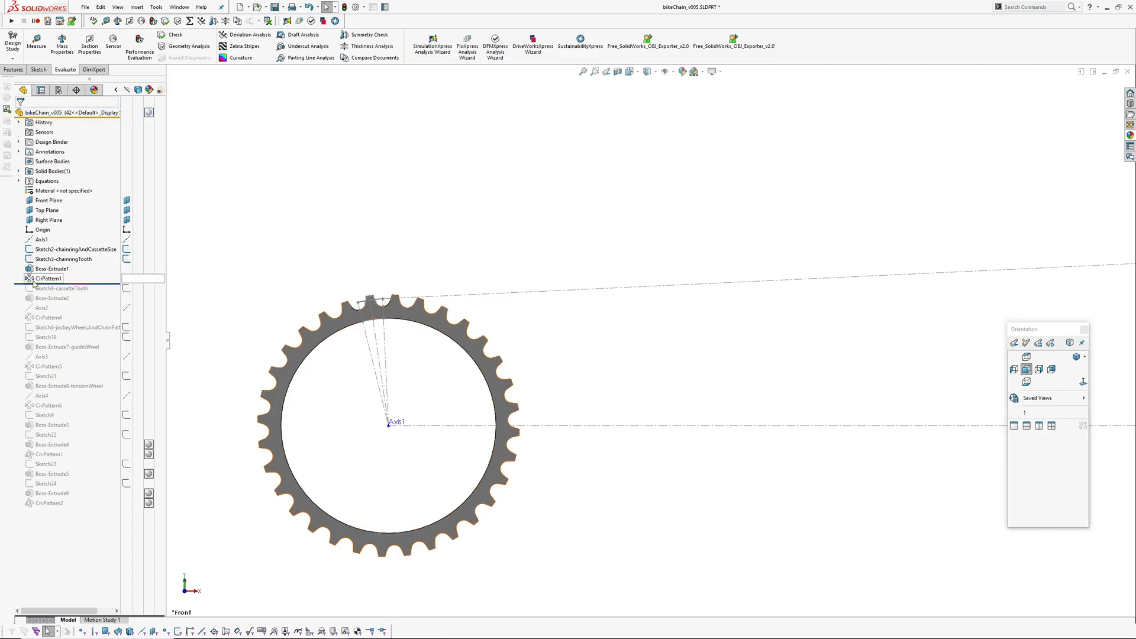
click(49, 278)
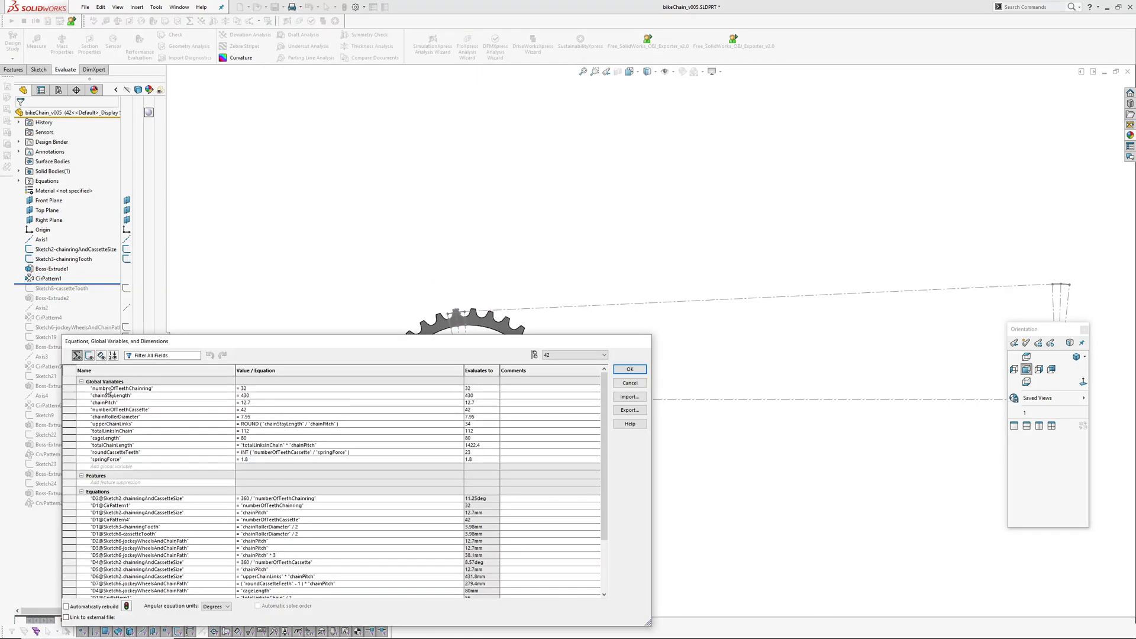
click(627, 370)
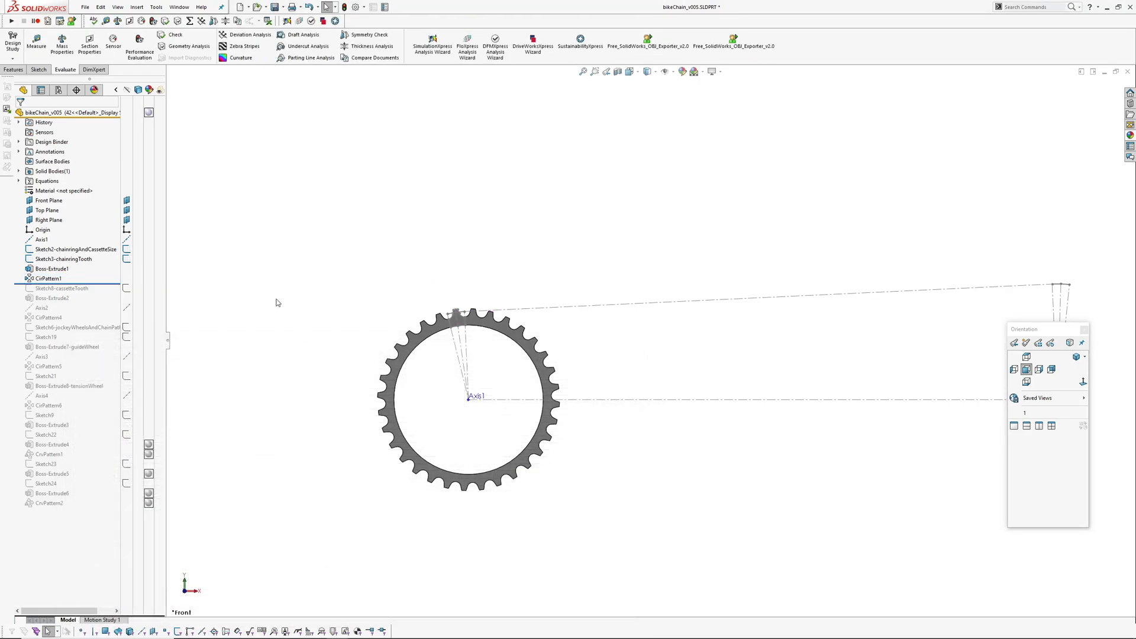
- Restore the cassette tooth extrude and its circular pattern so the cog appears fully toothed
click(61, 287)
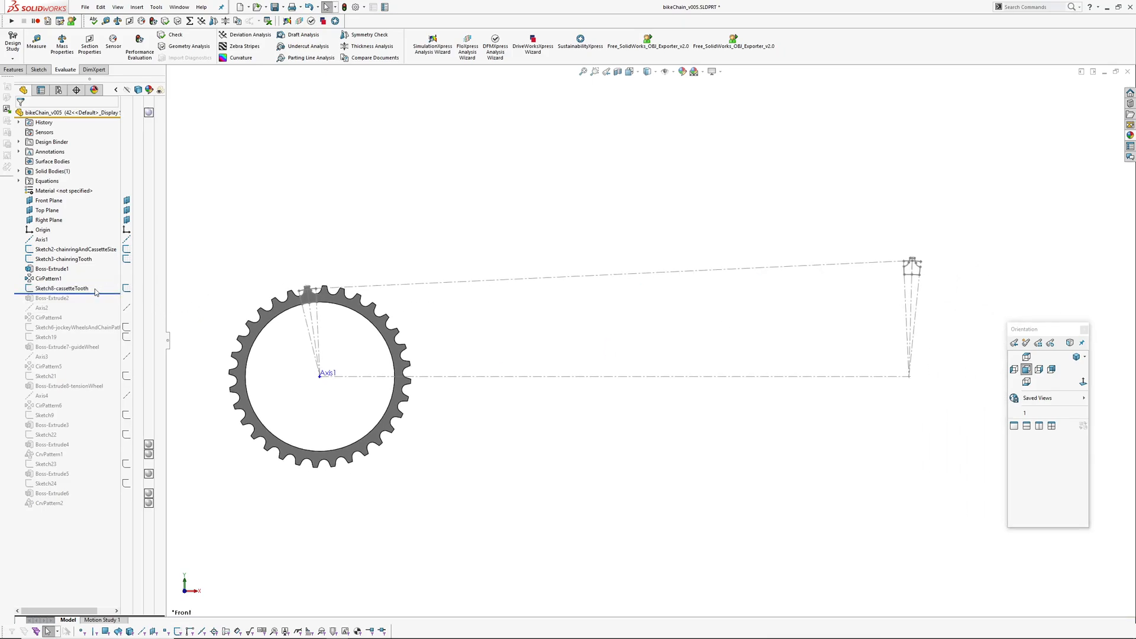
click(48, 317)
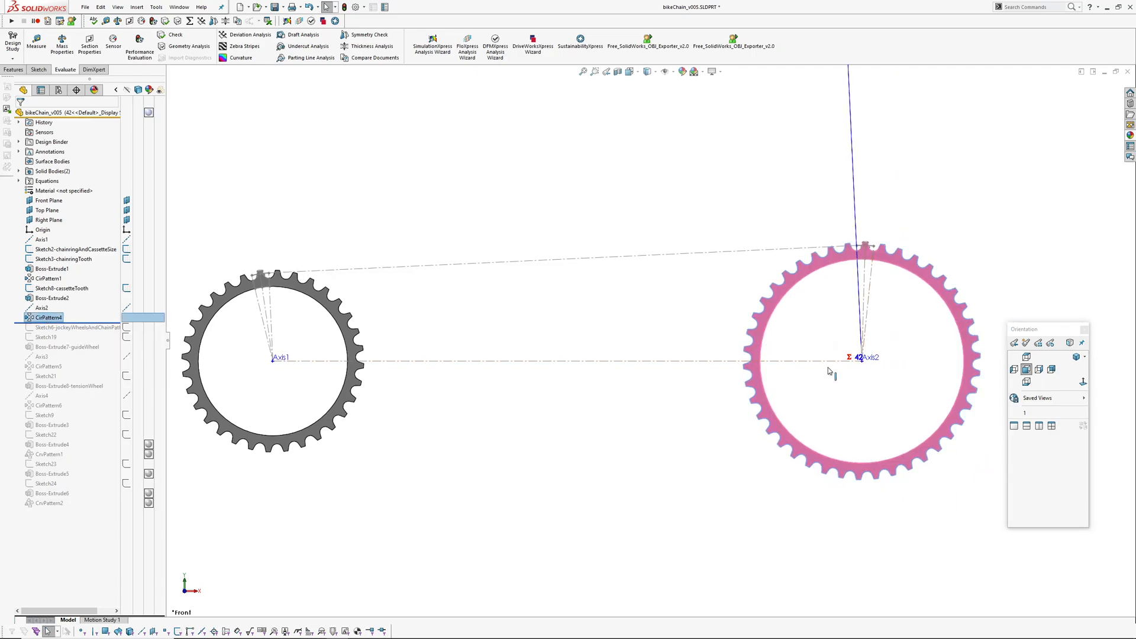
click(654, 450)
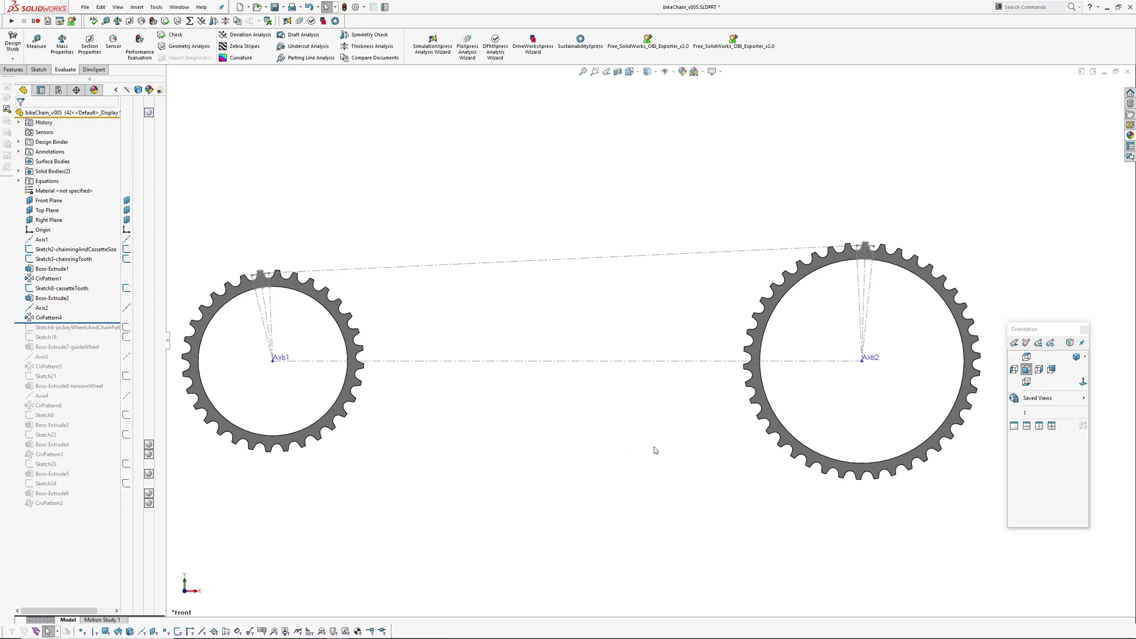
mouse_move(98, 324)
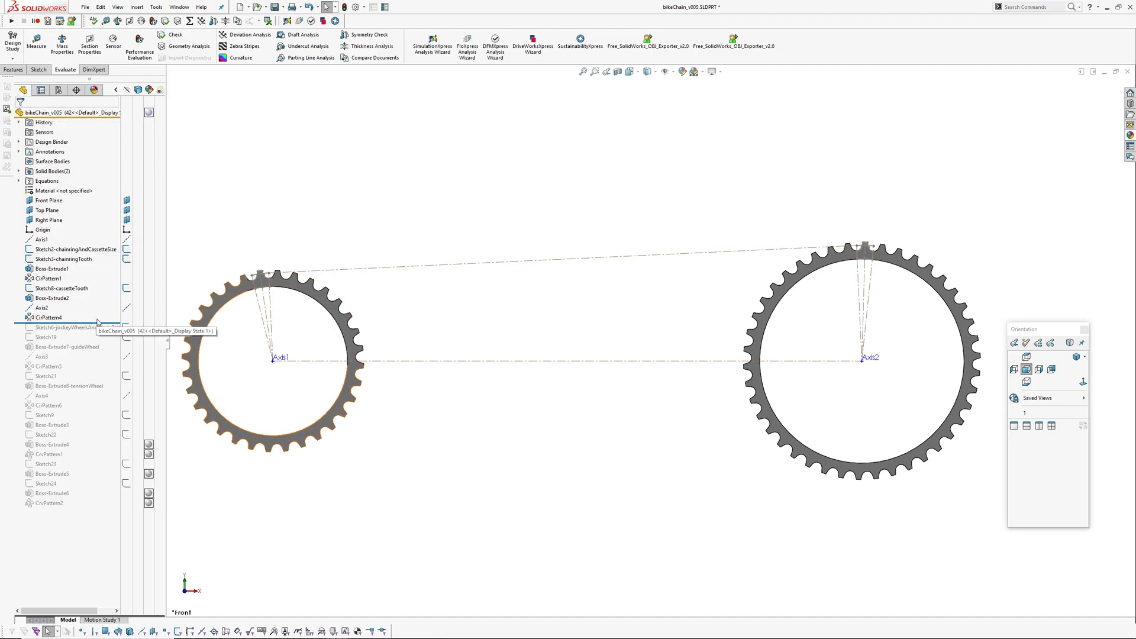
- Bring back Sketch6-jockeyWheelsAndChainPath for editing
click(72, 327)
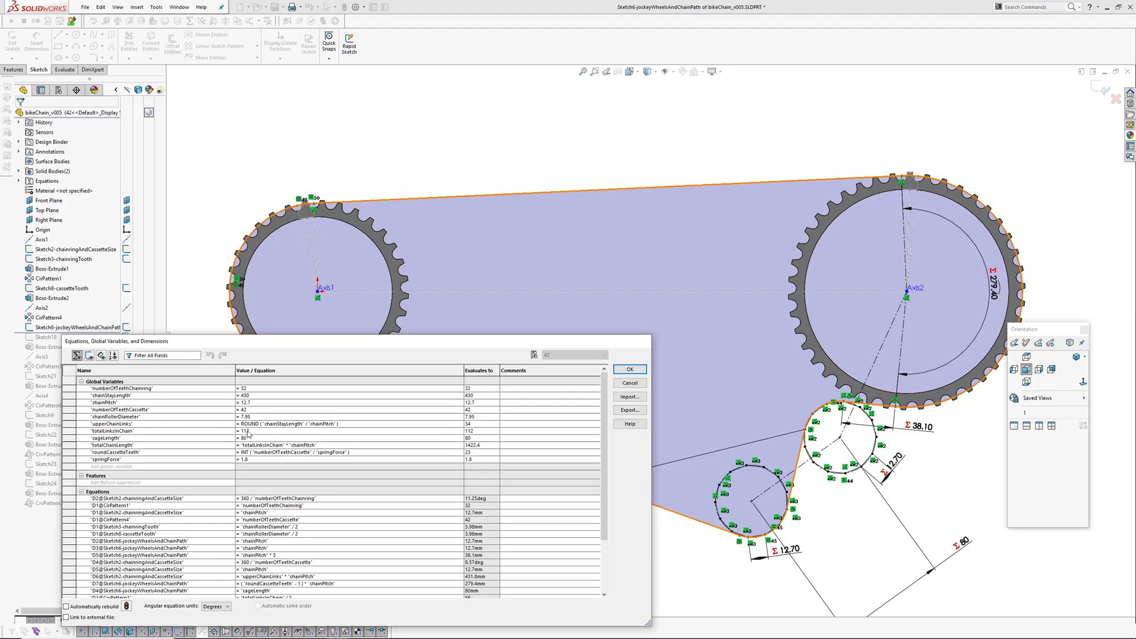
- Inspect the chain path length dimension driven by totalLinksInChain times chainPitch (1422.40)
click(628, 369)
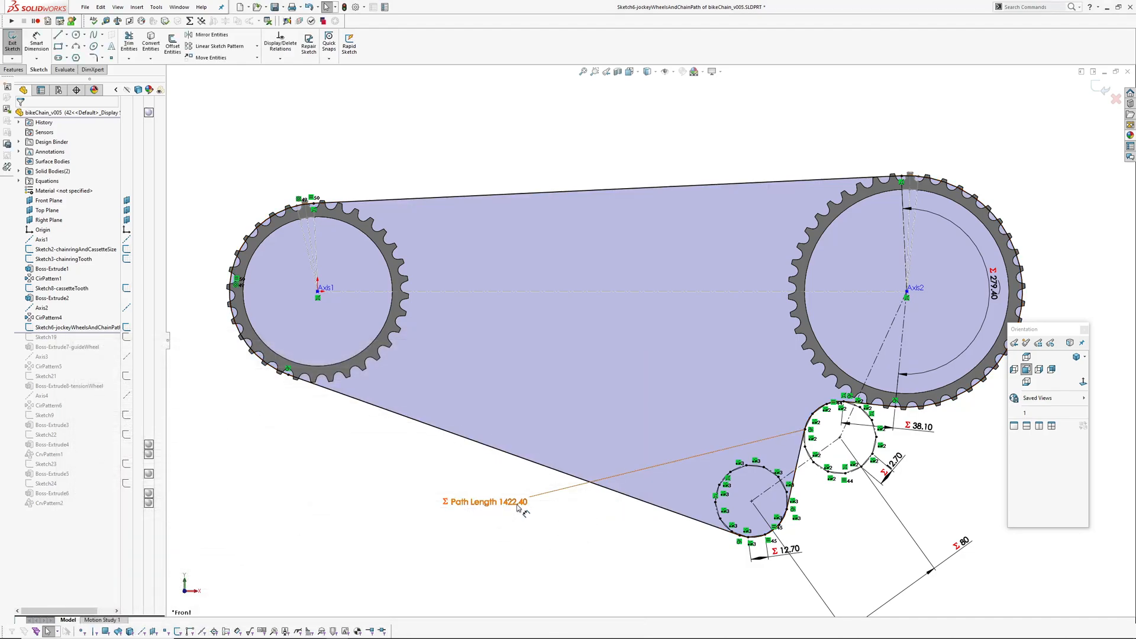
double_click(493, 502)
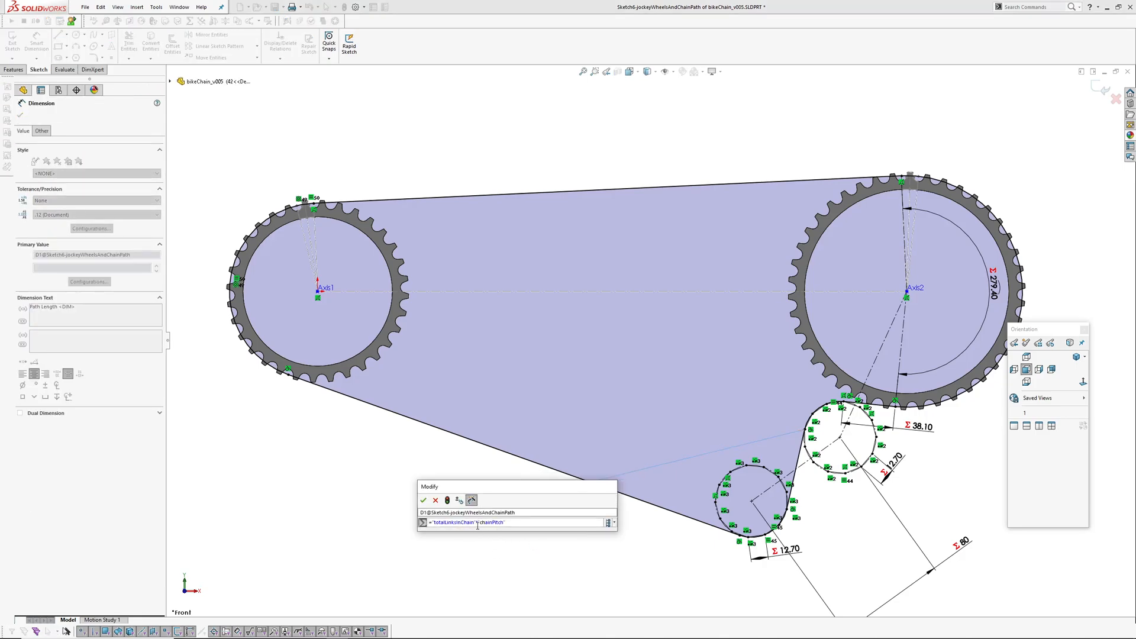
click(424, 500)
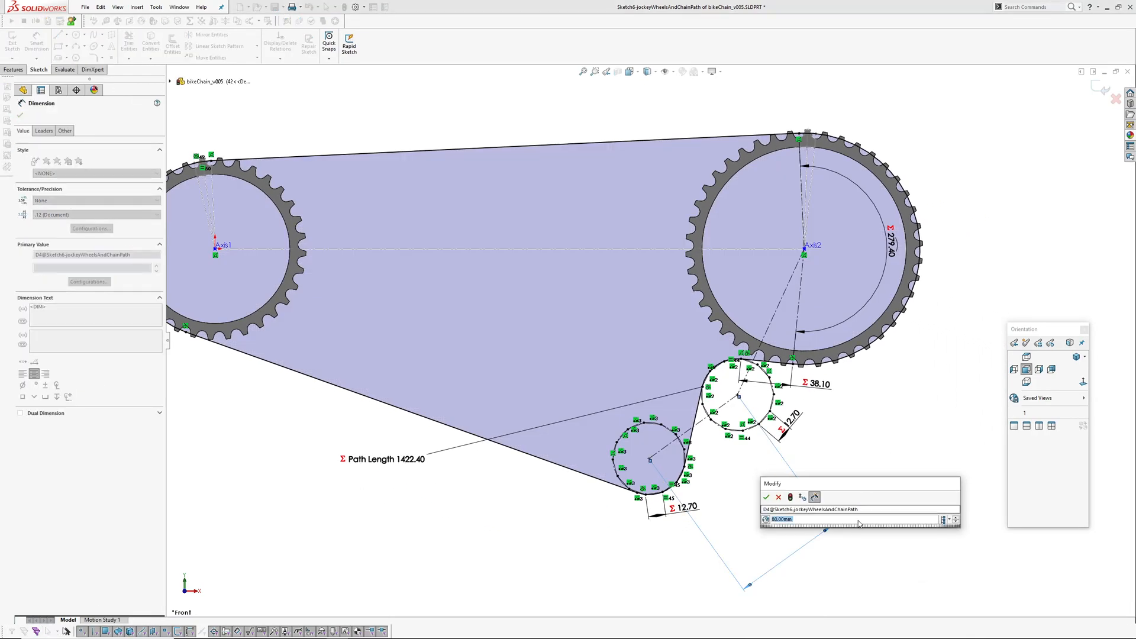
- Inspect the jockey cage length's equation via the equations list, then dismiss it
click(765, 497)
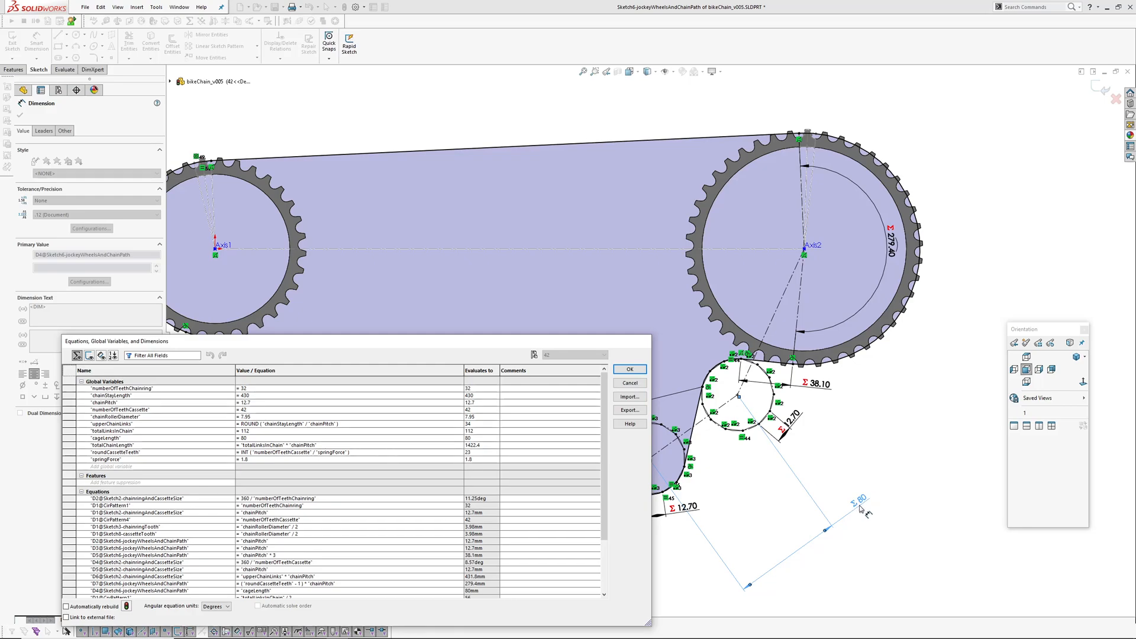
click(627, 369)
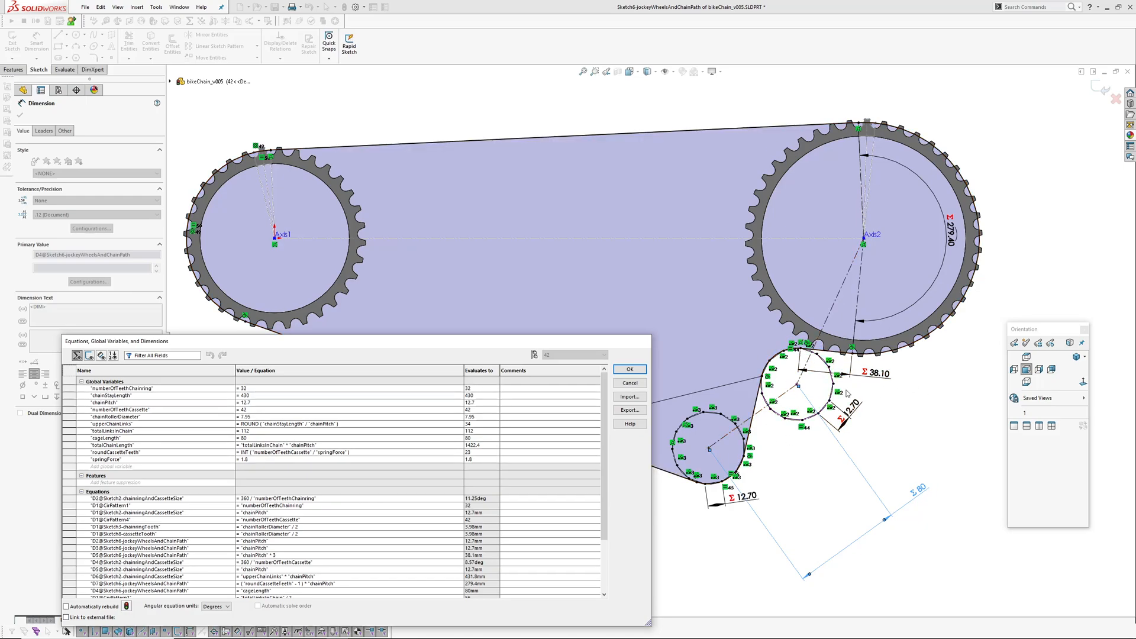
click(627, 369)
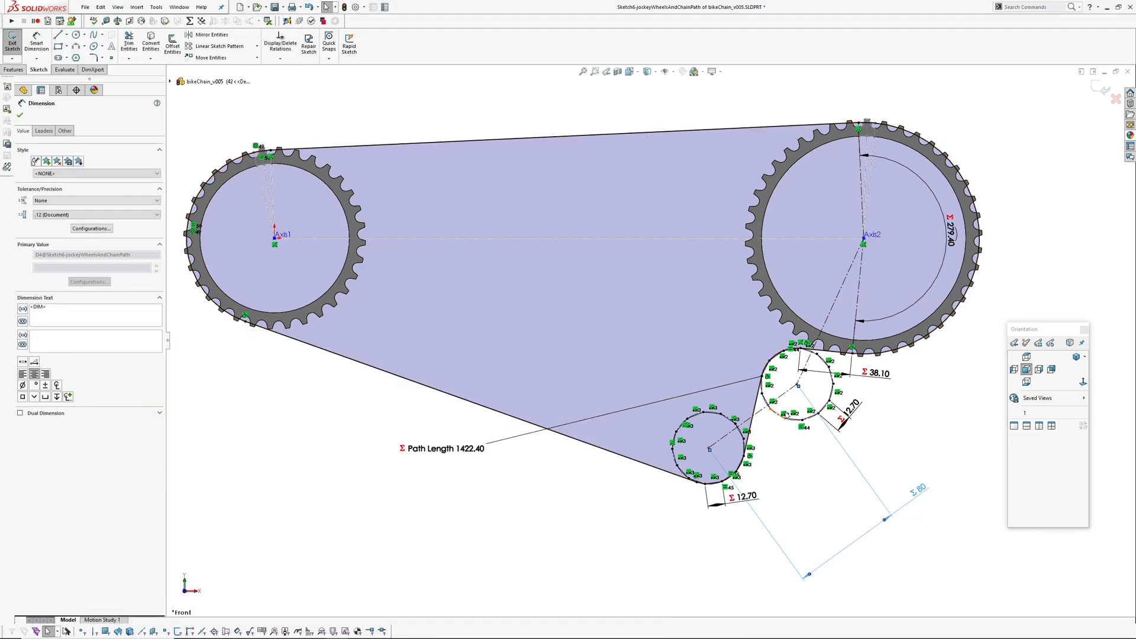
mouse_move(889, 418)
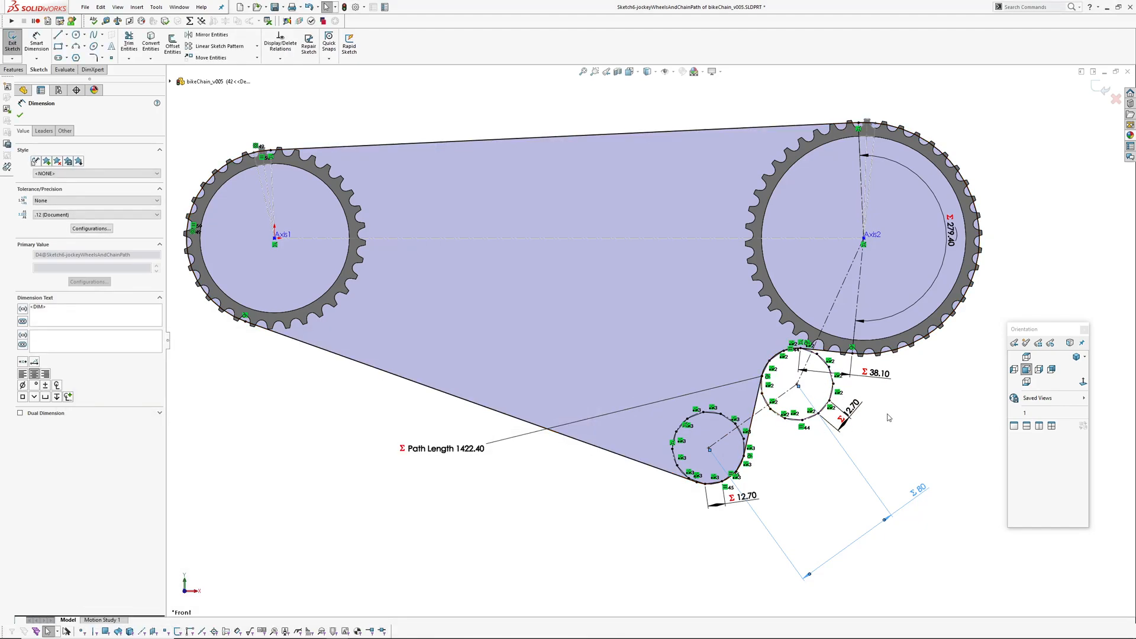
mouse_move(911, 445)
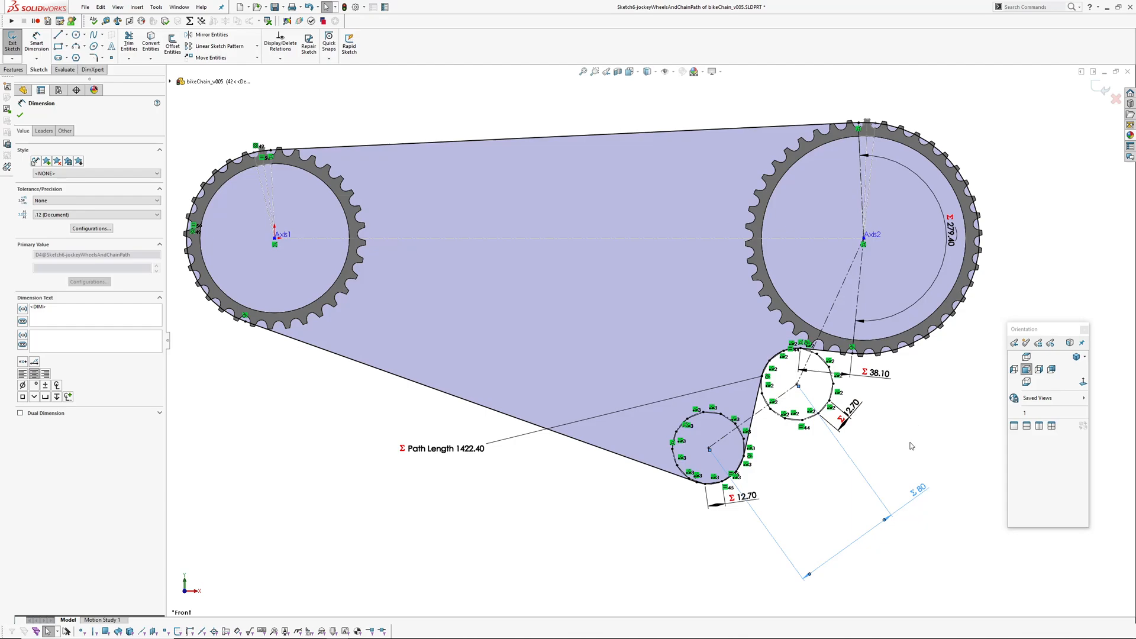
mouse_move(798, 384)
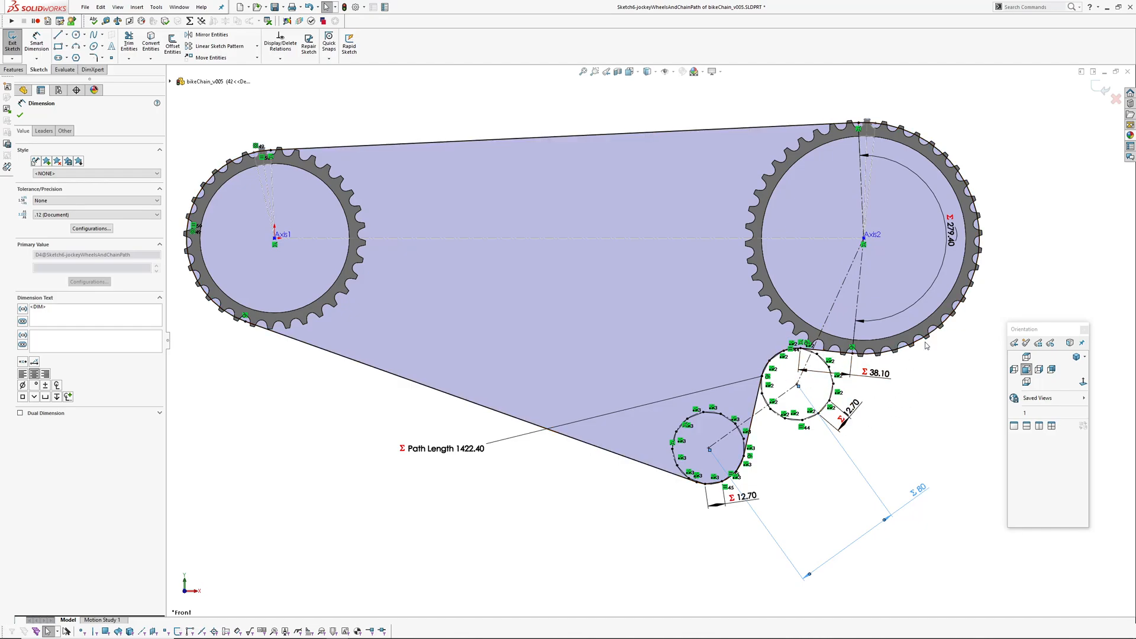
mouse_move(908, 429)
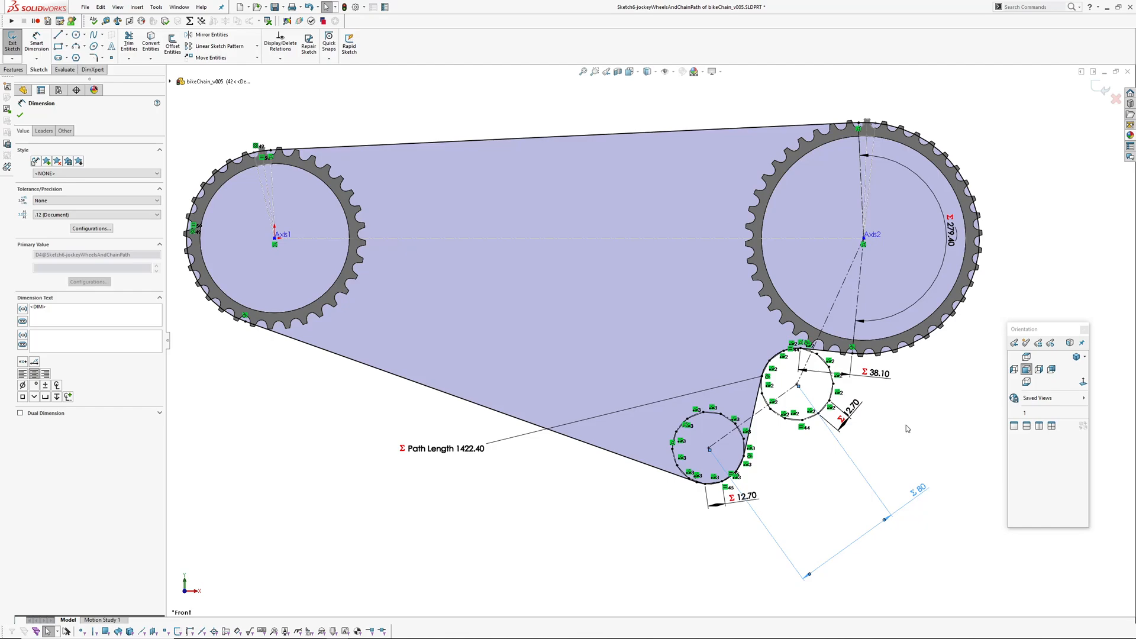
- Review the cassette wrap dimension's equation, (roundCassetteTeeth − 1) times chainPitch, in the equations list
click(20, 102)
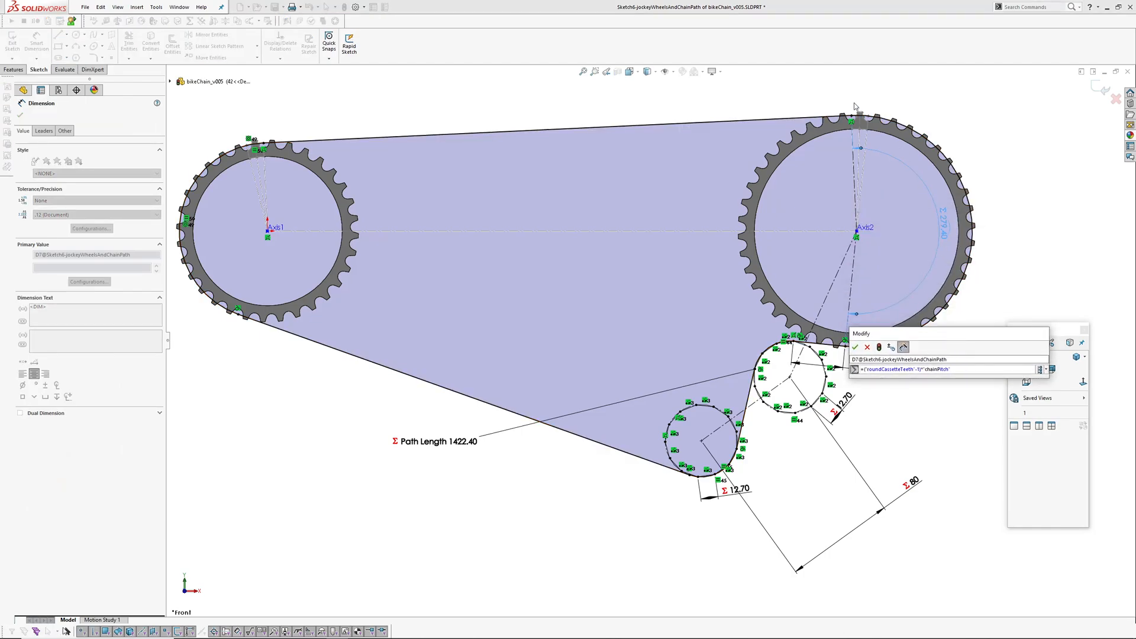
mouse_move(974, 270)
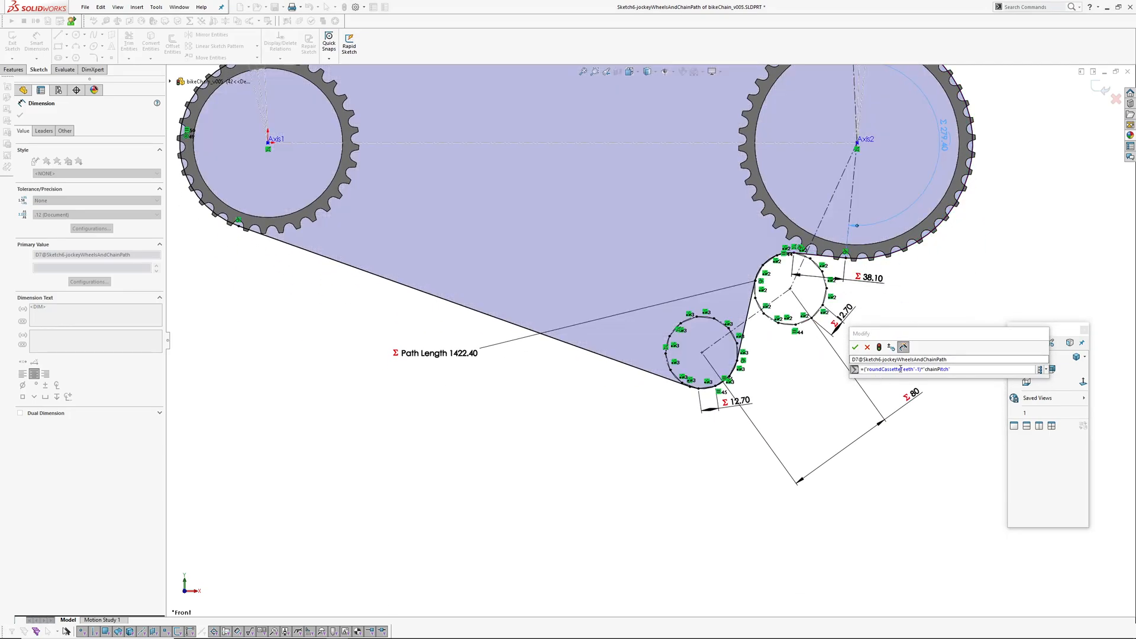
click(856, 346)
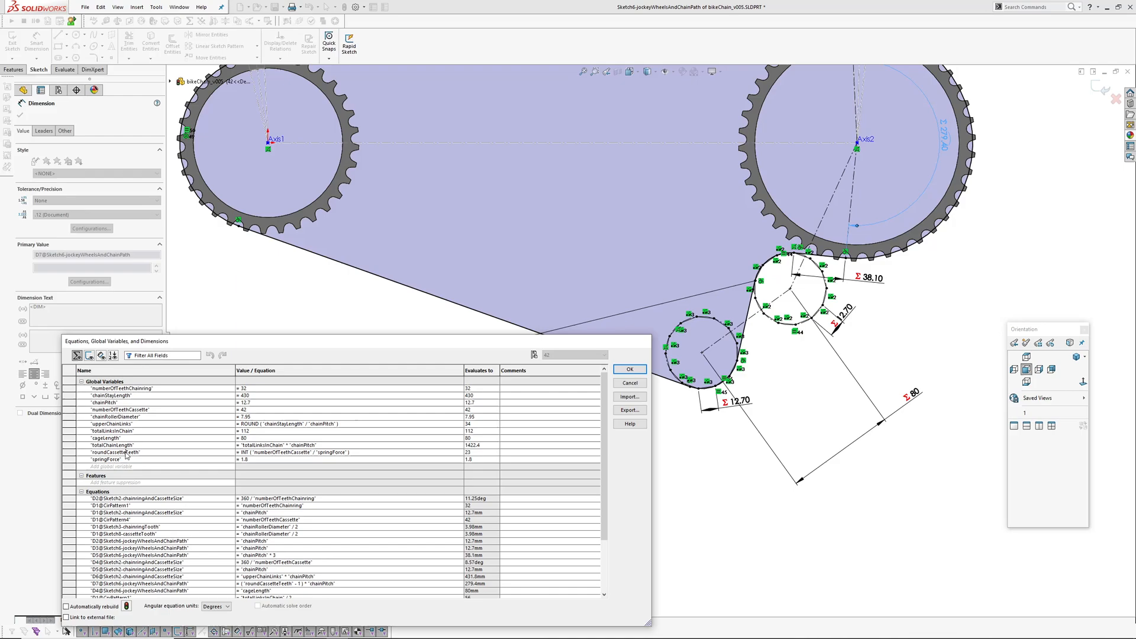
mouse_move(295, 457)
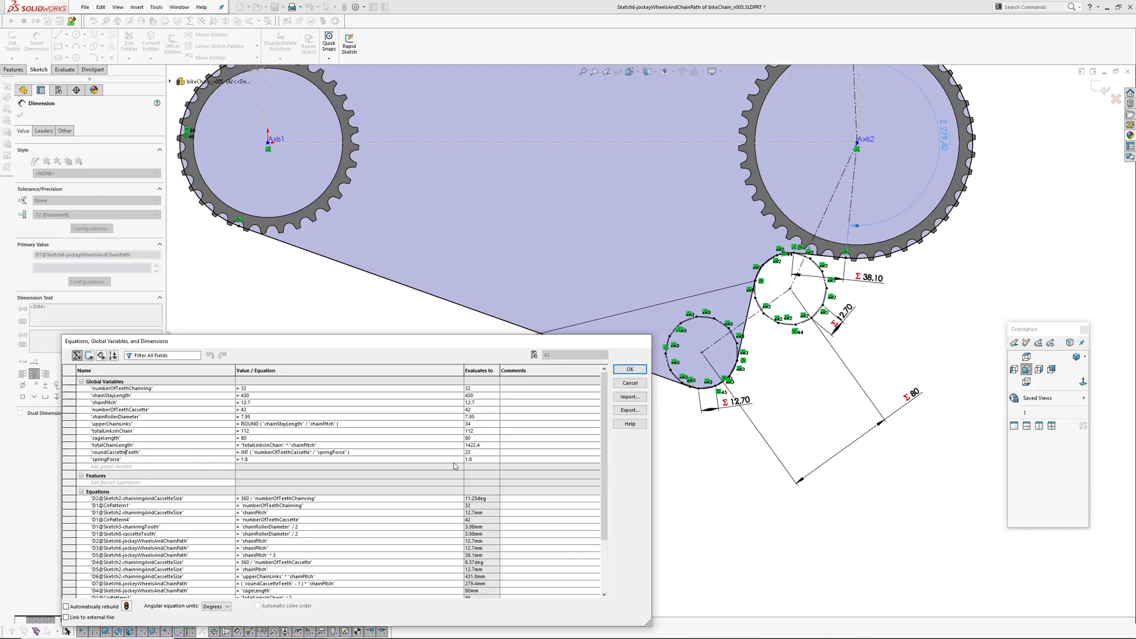
mouse_move(454, 464)
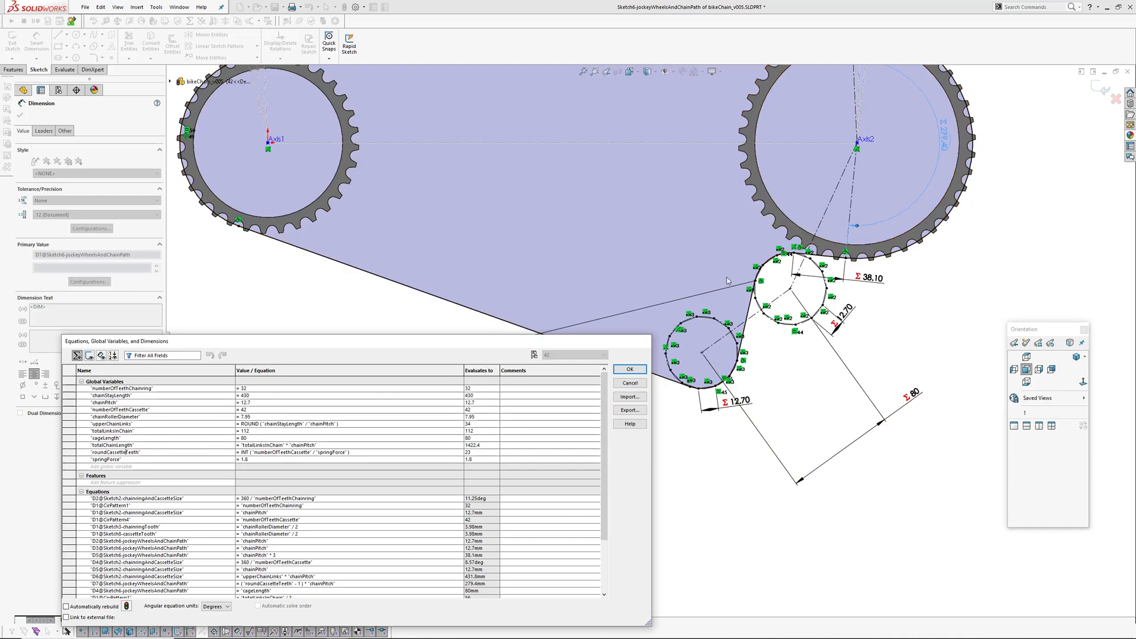
click(627, 369)
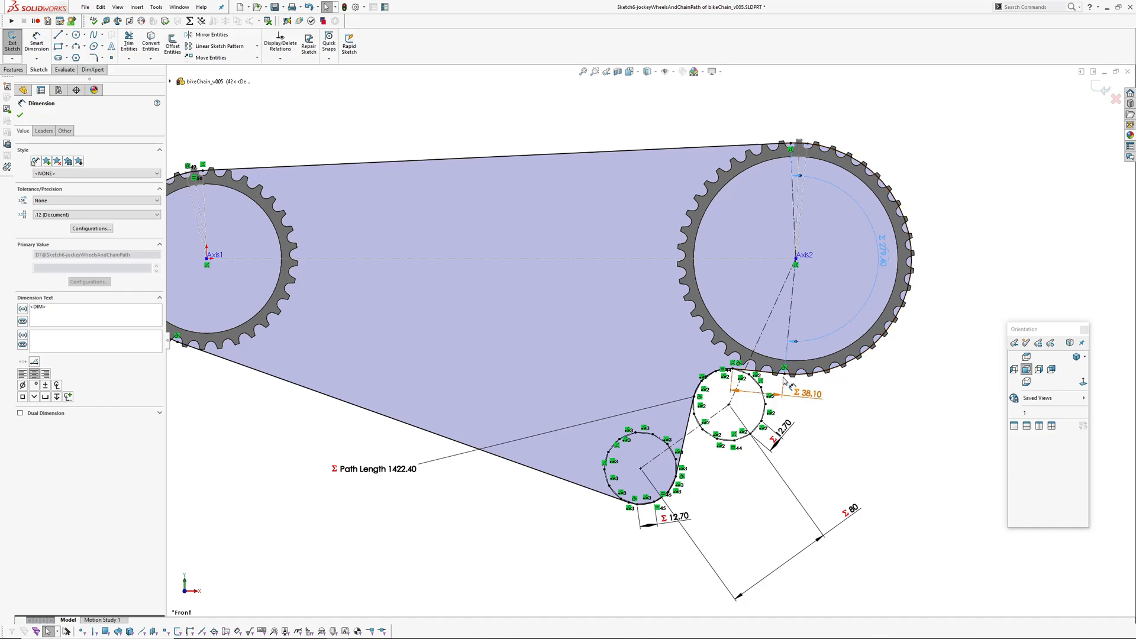
- Confirm the 38.10 jockey offset dimension equals "chainPitch"*3, then leave the chain path sketch
click(754, 373)
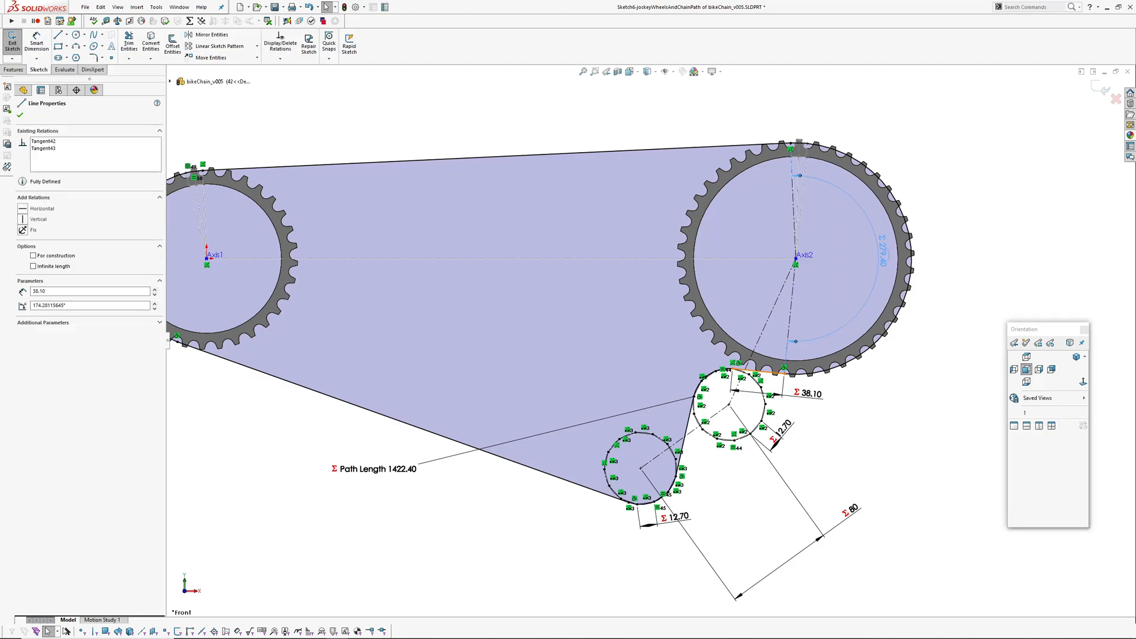
click(810, 393)
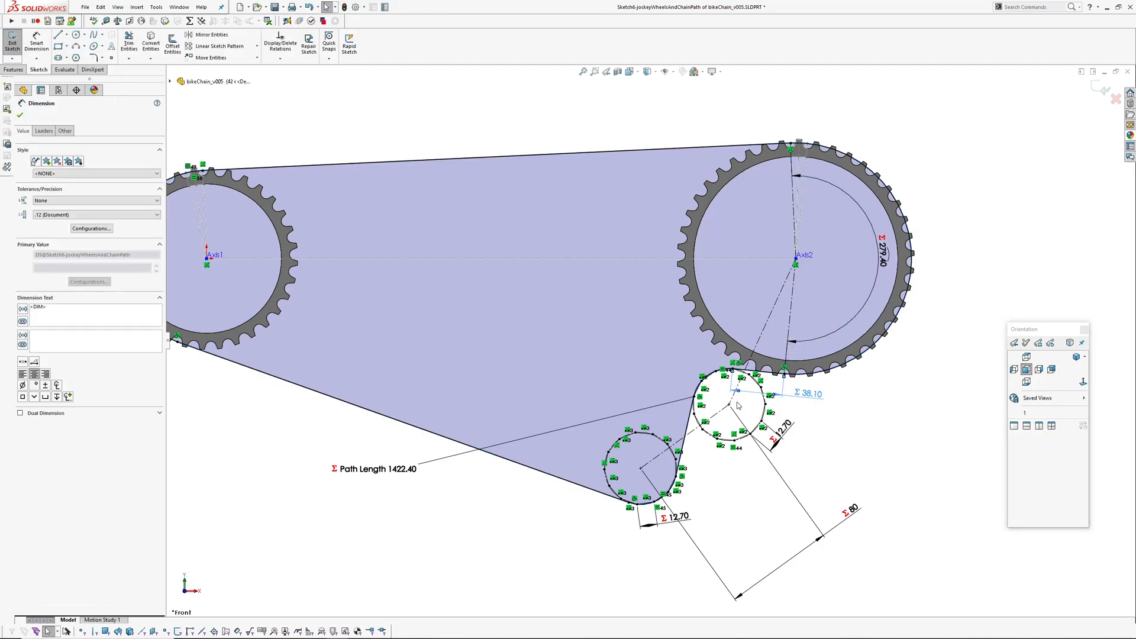
click(24, 90)
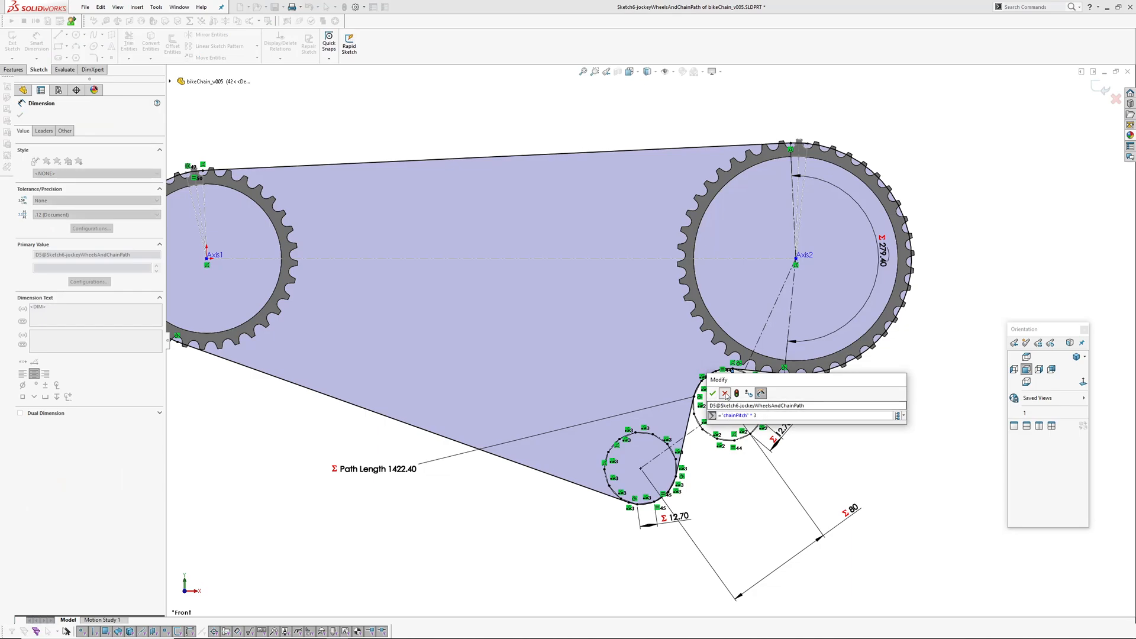
click(713, 393)
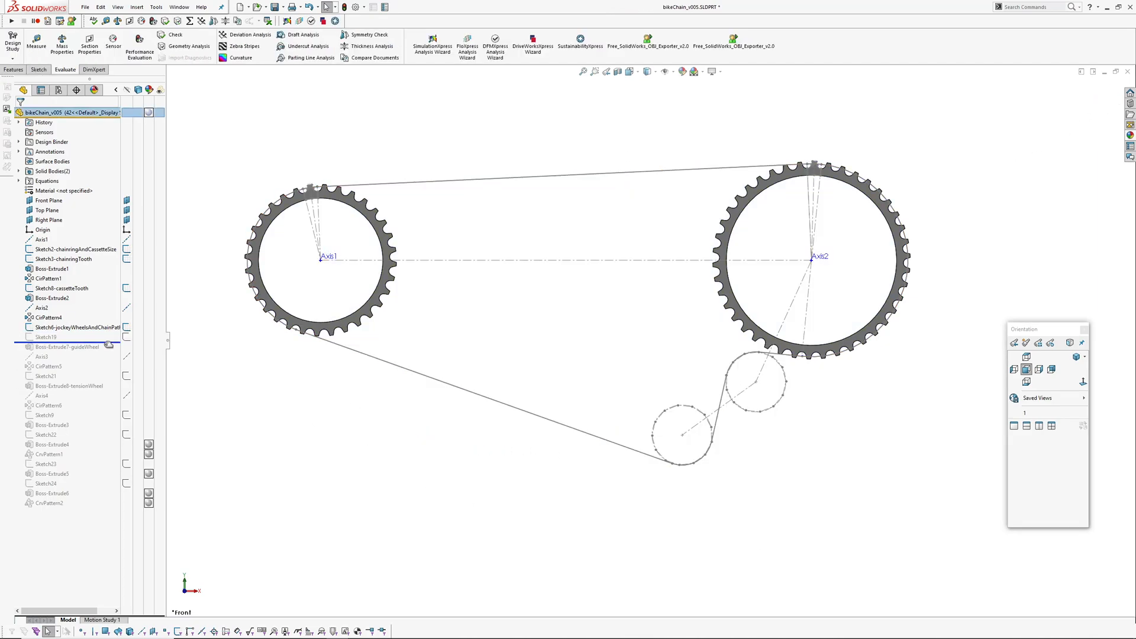
- Roll forward past both jockey pulleys and the chain link pattern to the end of the tree
click(69, 386)
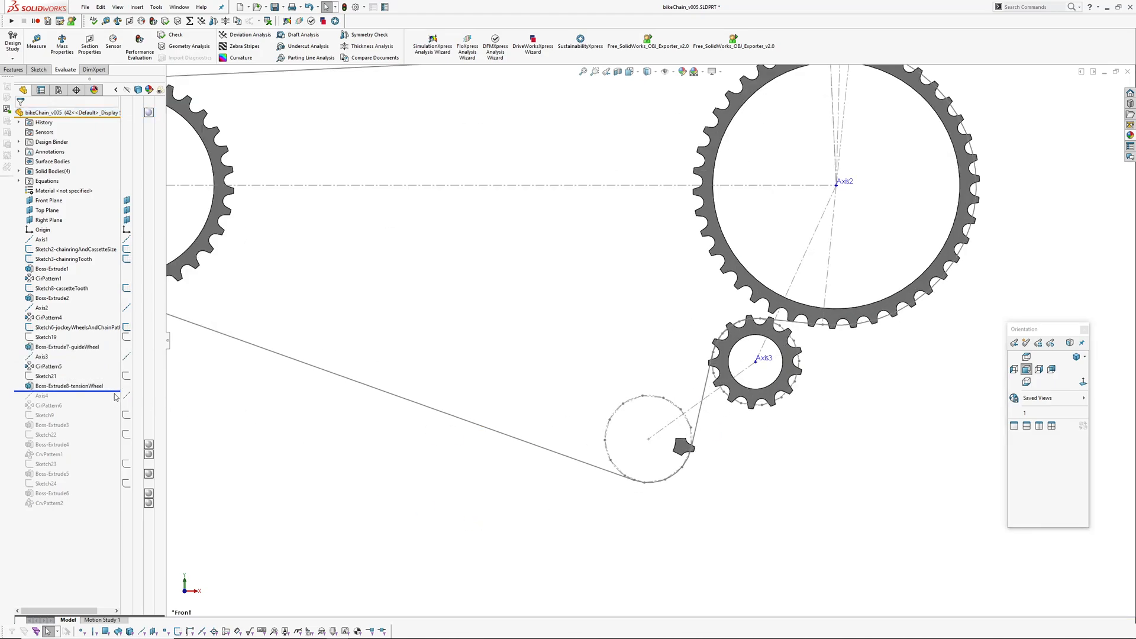
click(47, 404)
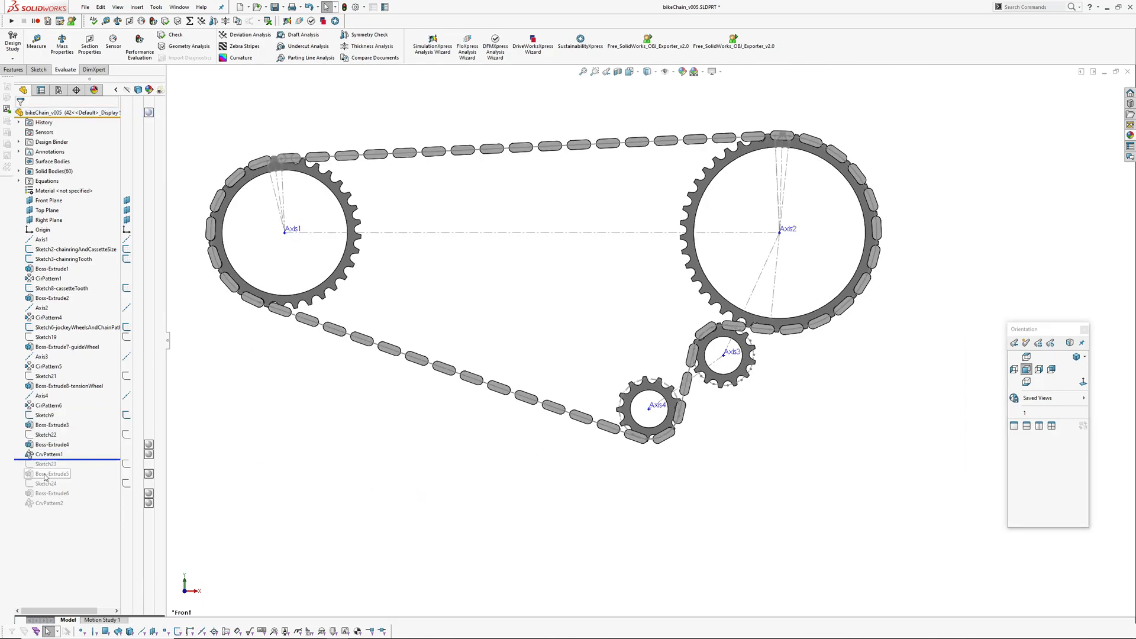
click(48, 453)
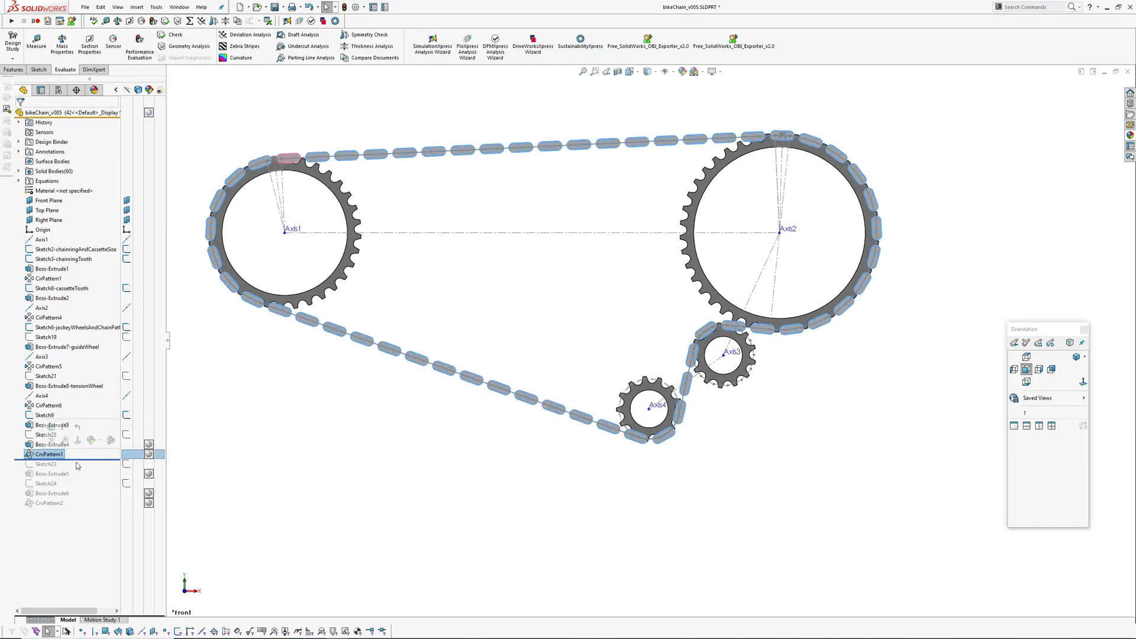
click(48, 464)
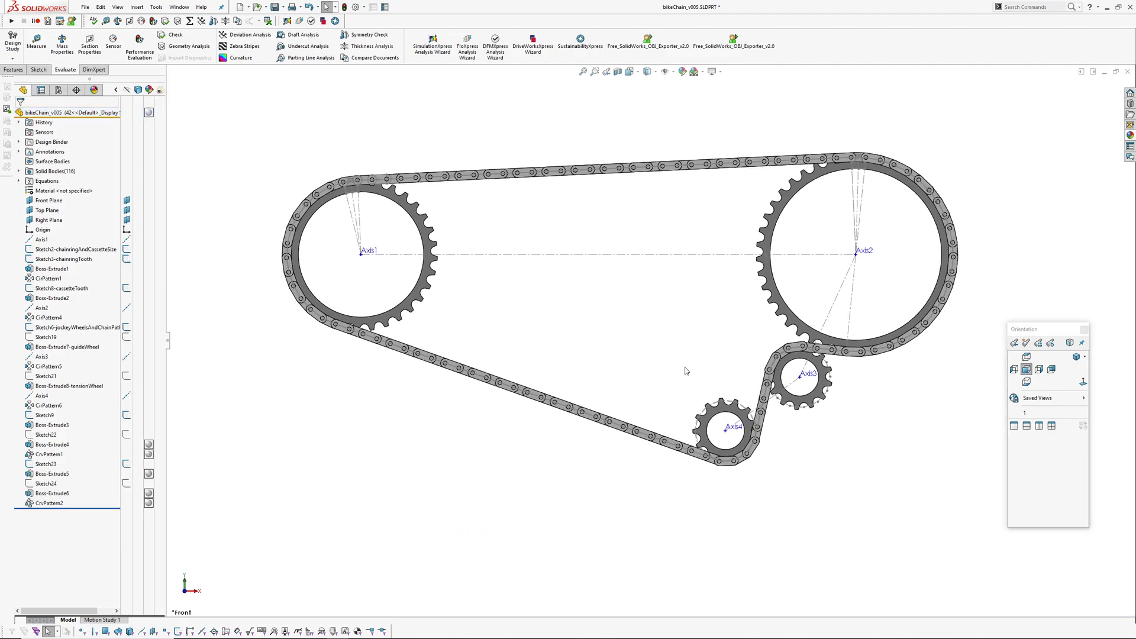
click(40, 89)
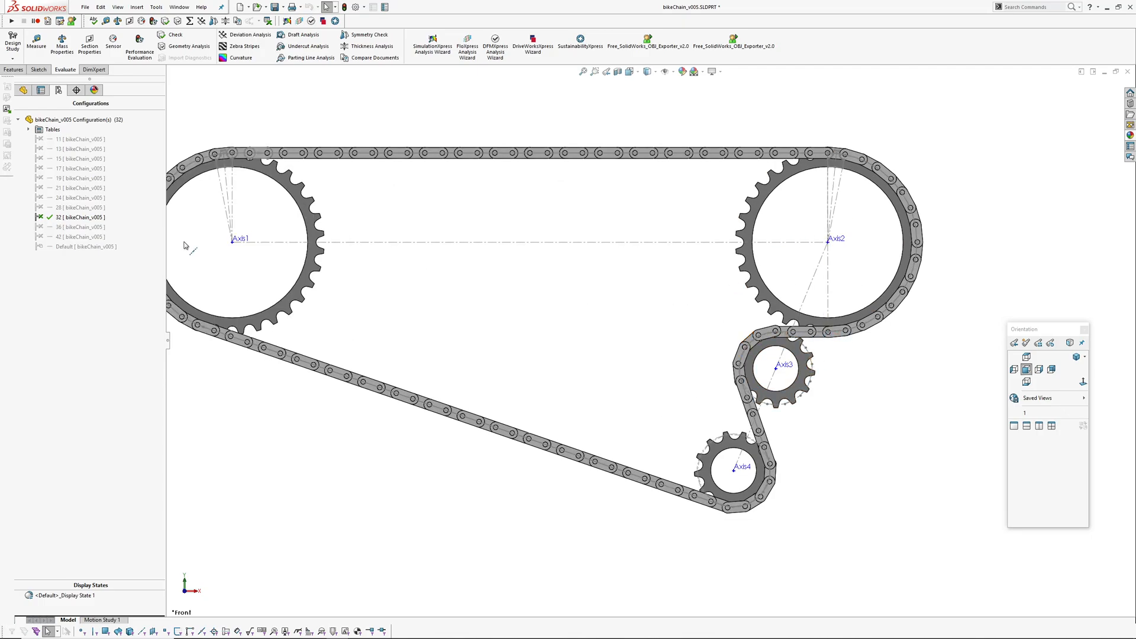
- Activate the 28-tooth cassette configuration, then another cassette size
click(73, 207)
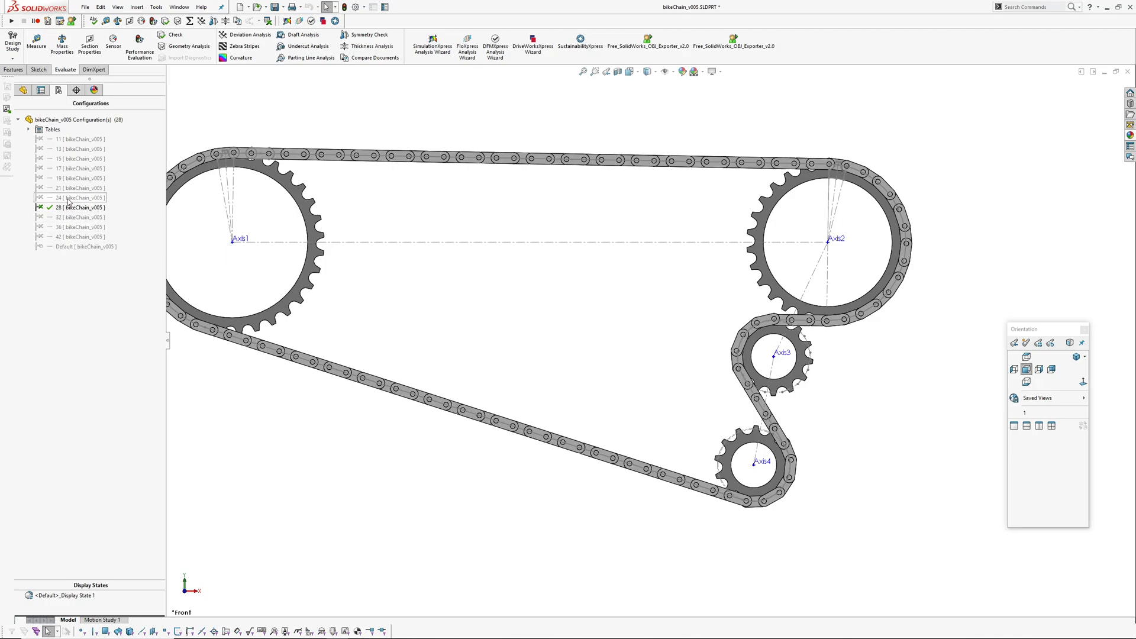
double_click(78, 197)
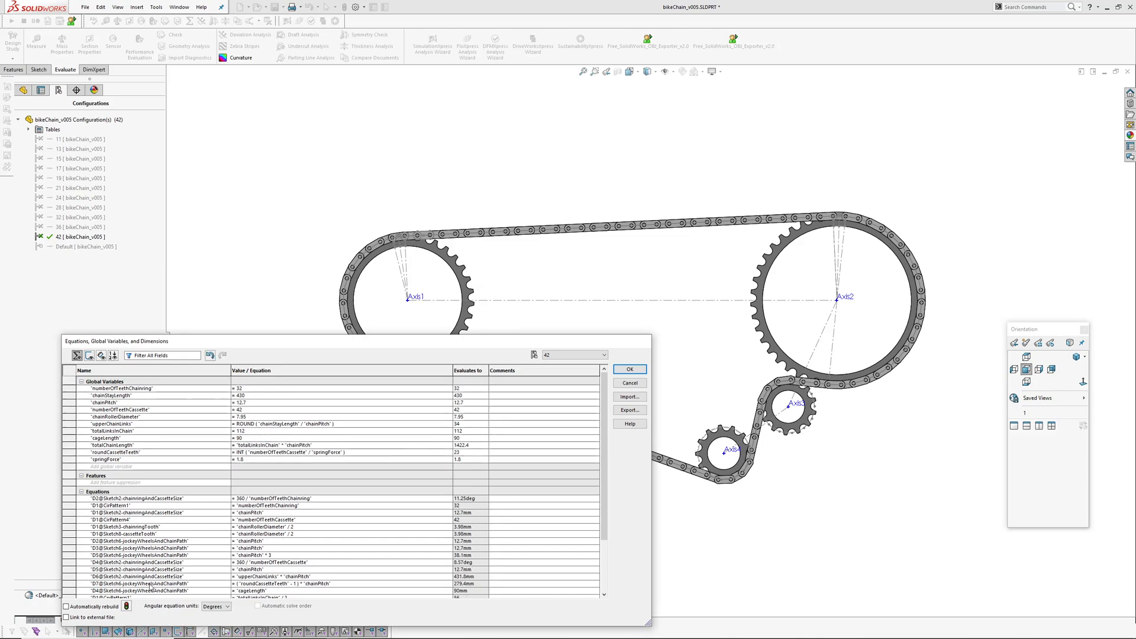
mouse_move(763, 457)
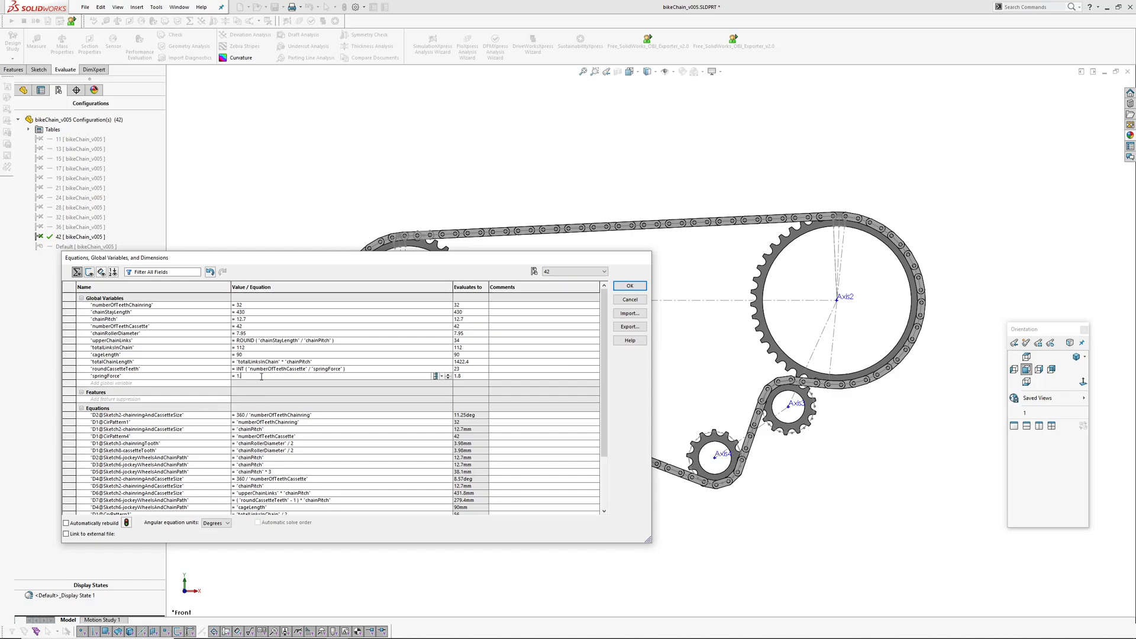
- Try springForce 1.9 and 1.7 for the 42-tooth configuration, settle on 1.8 and apply the equations
text(1.9)
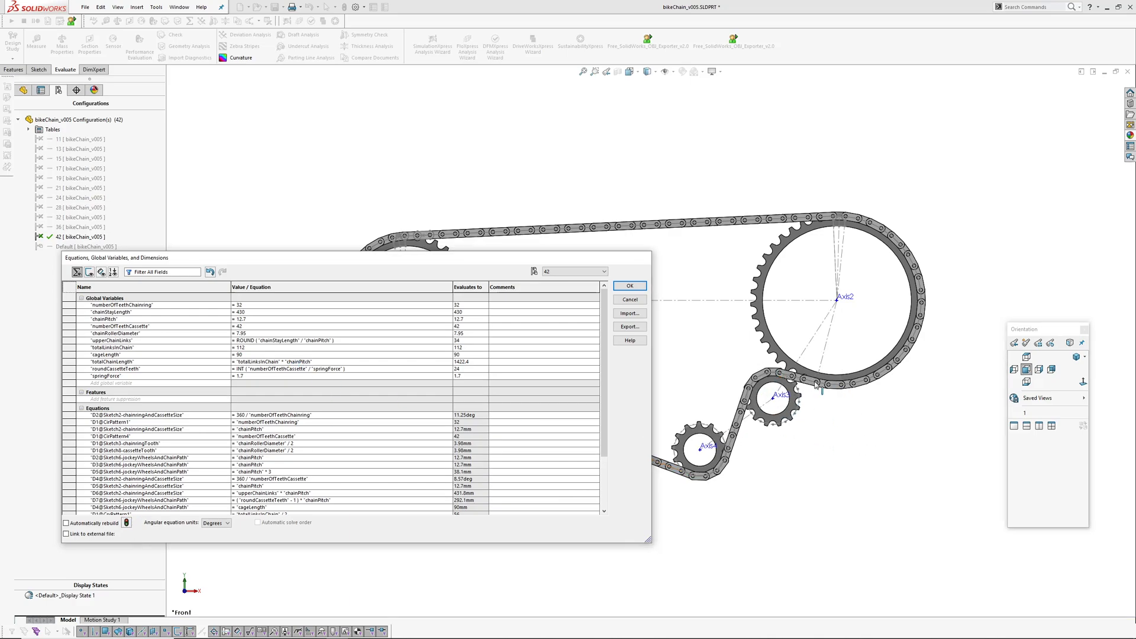
mouse_move(795, 449)
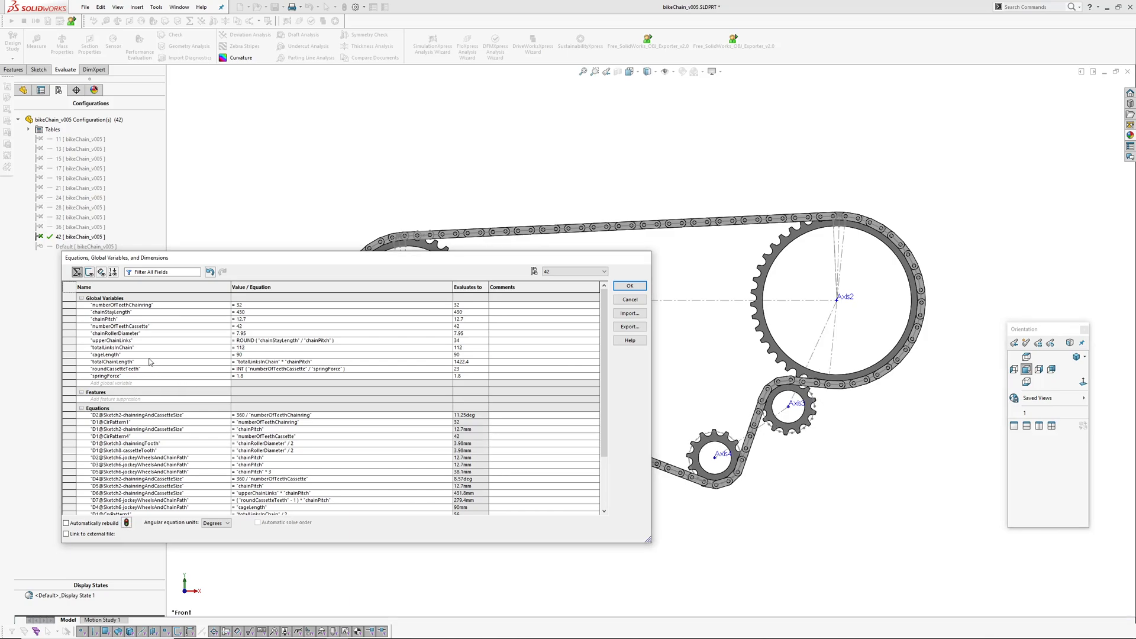
mouse_move(390, 404)
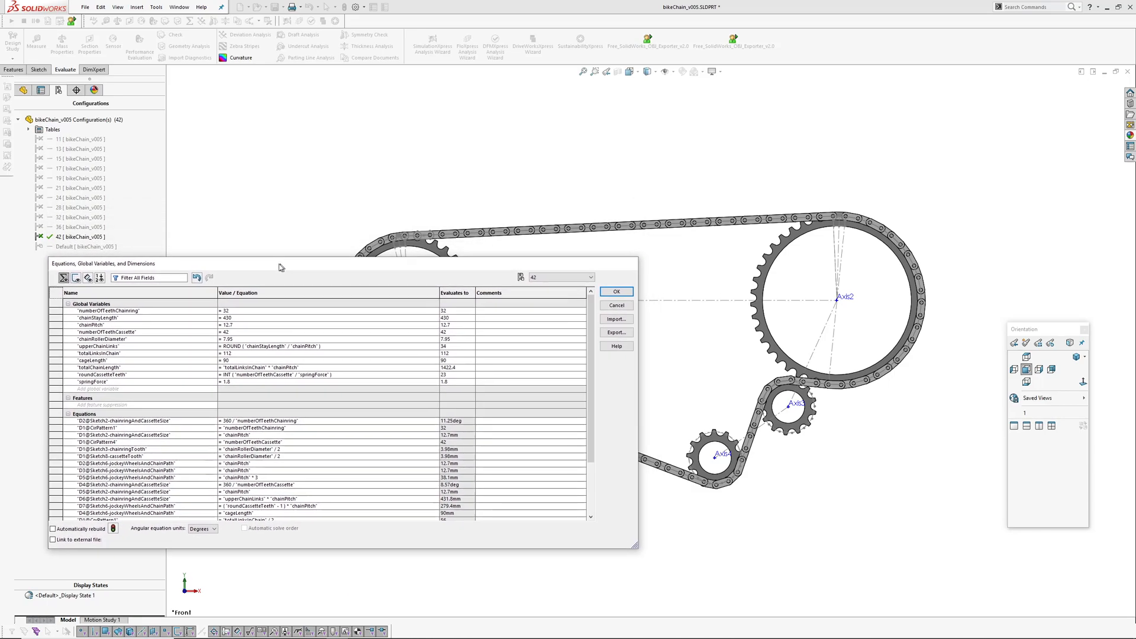
drag(280, 263, 361, 250)
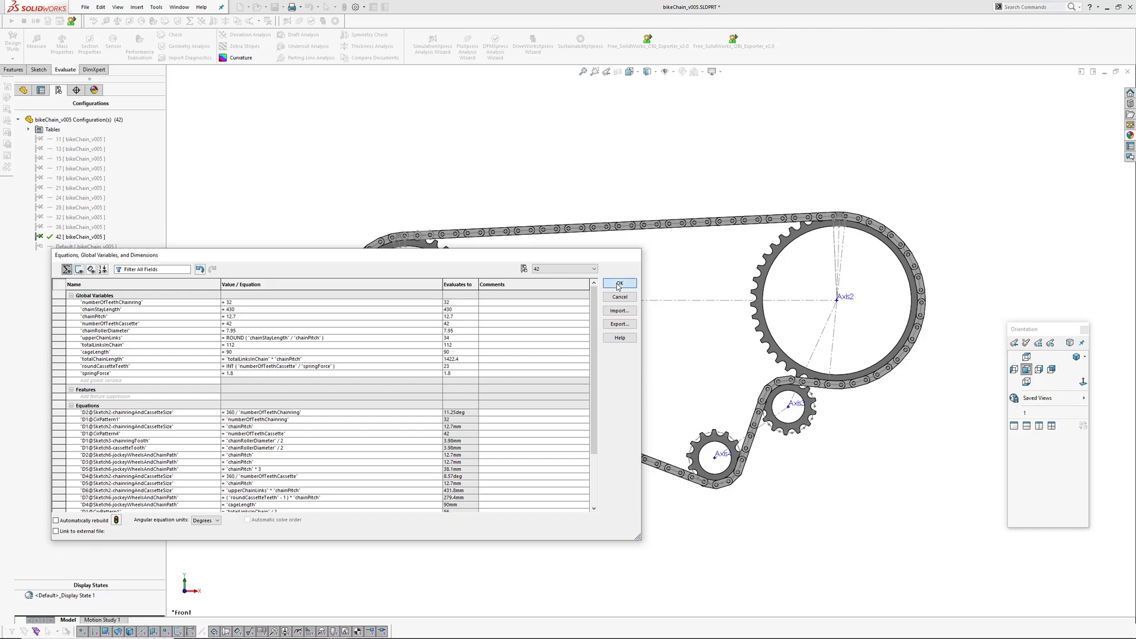
click(618, 283)
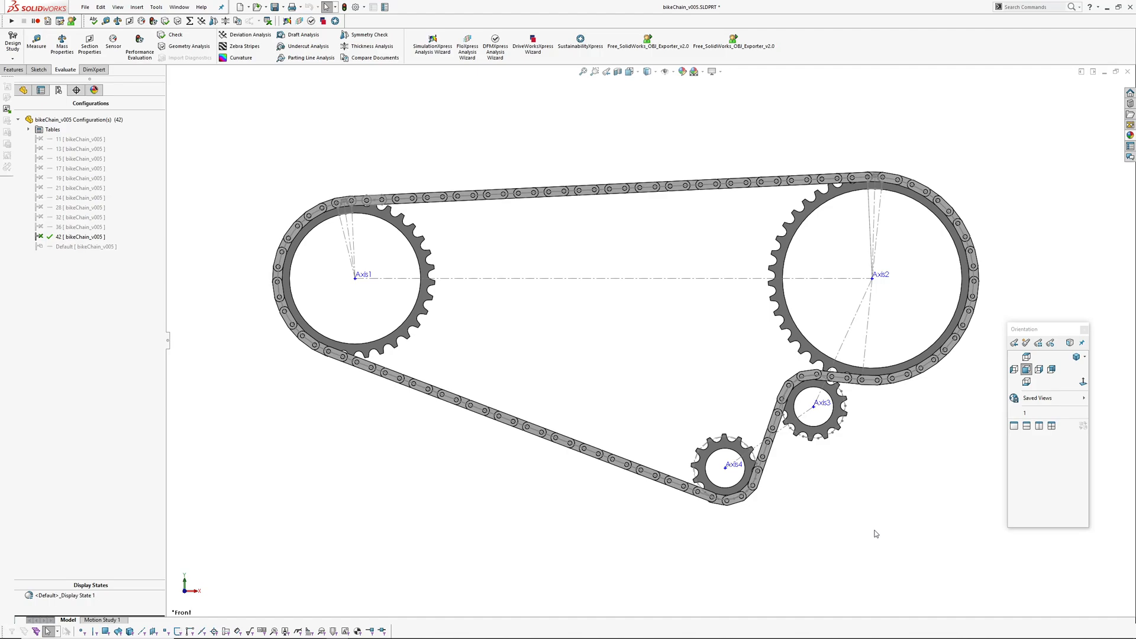
mouse_move(831, 468)
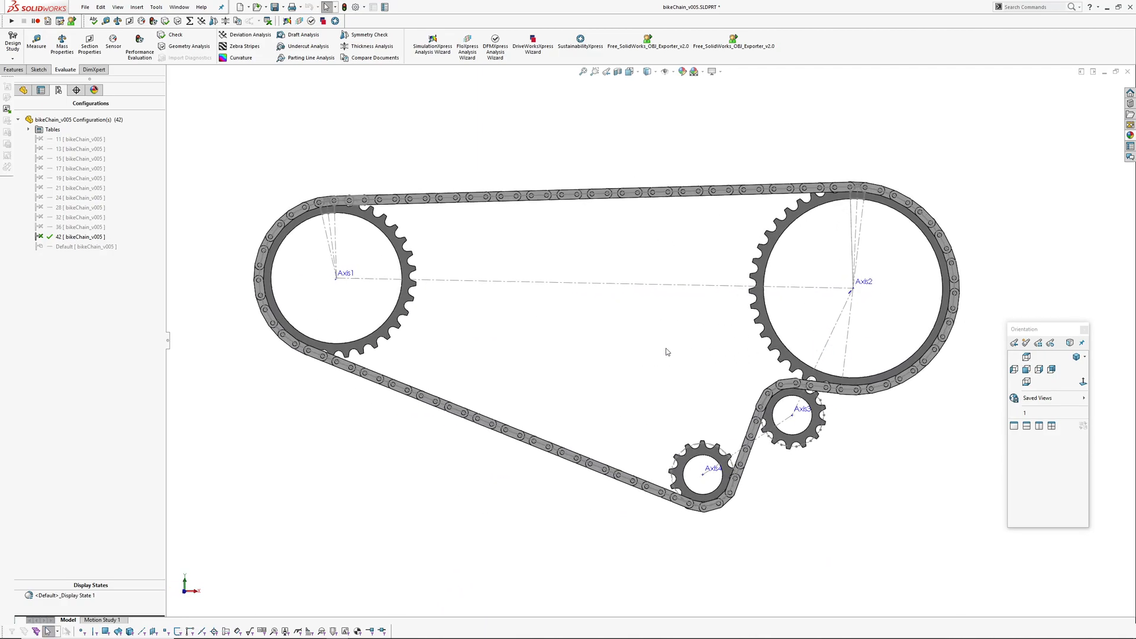
mouse_move(531, 345)
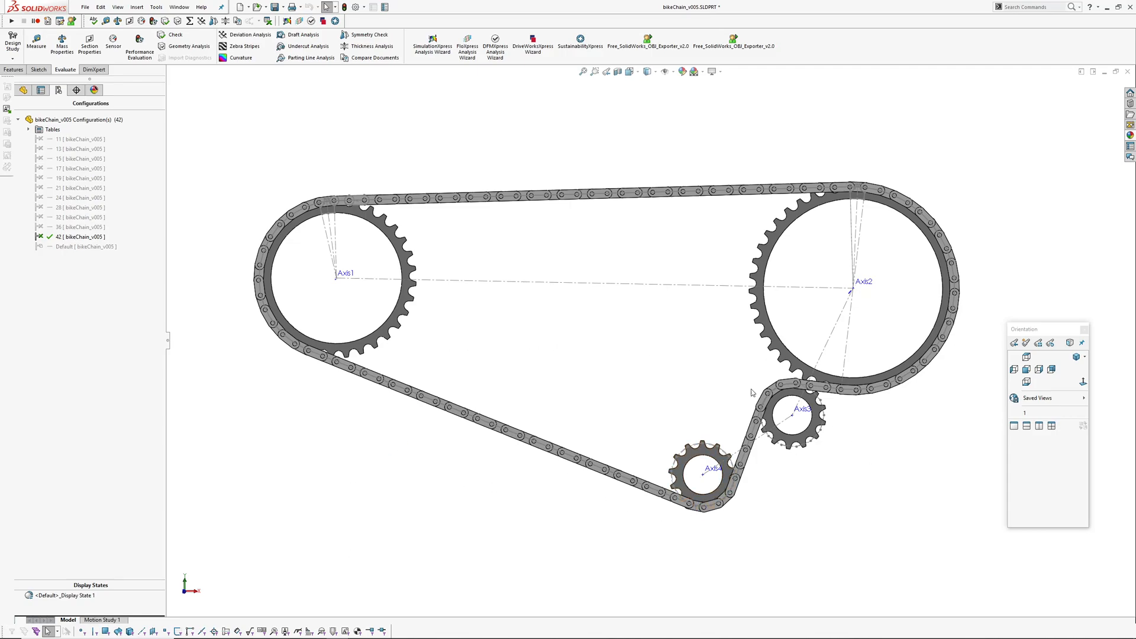
mouse_move(355, 522)
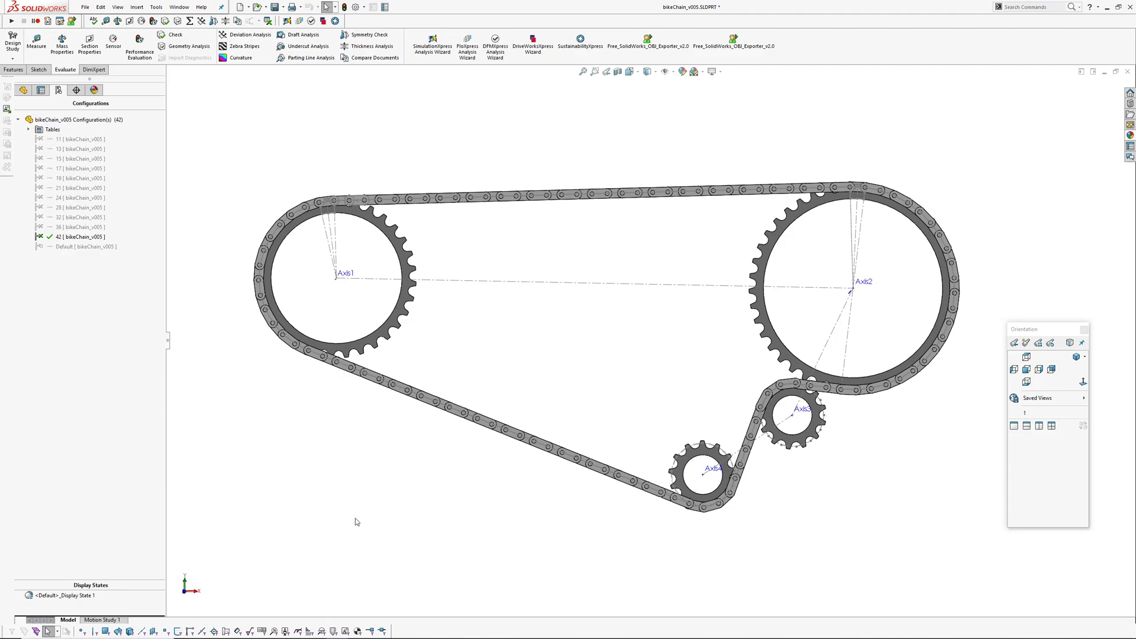
mouse_move(454, 479)
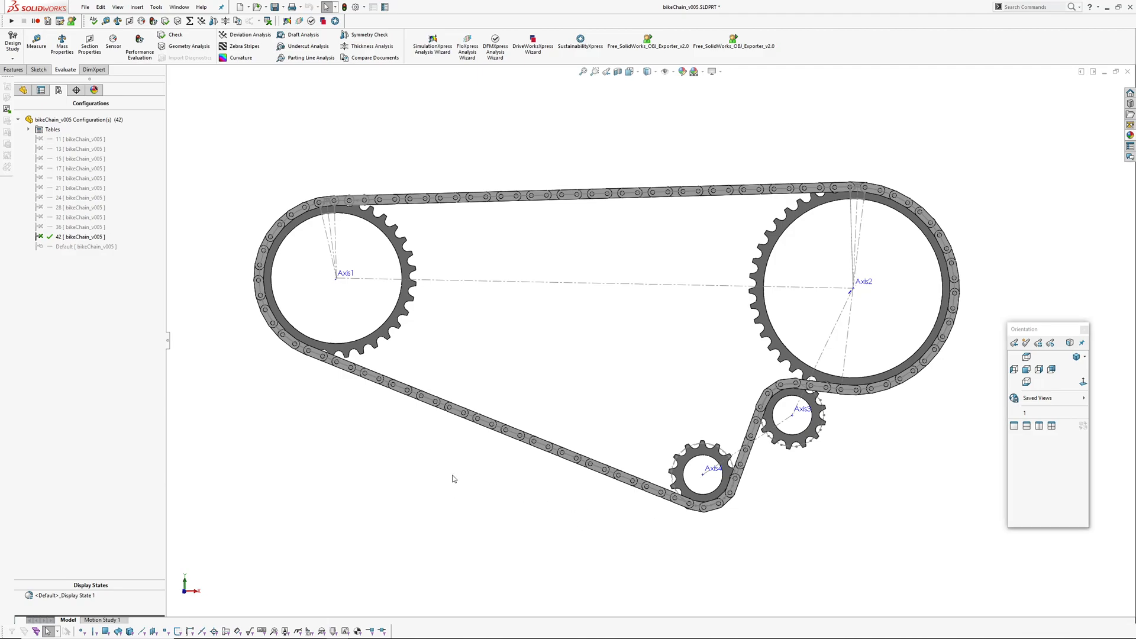